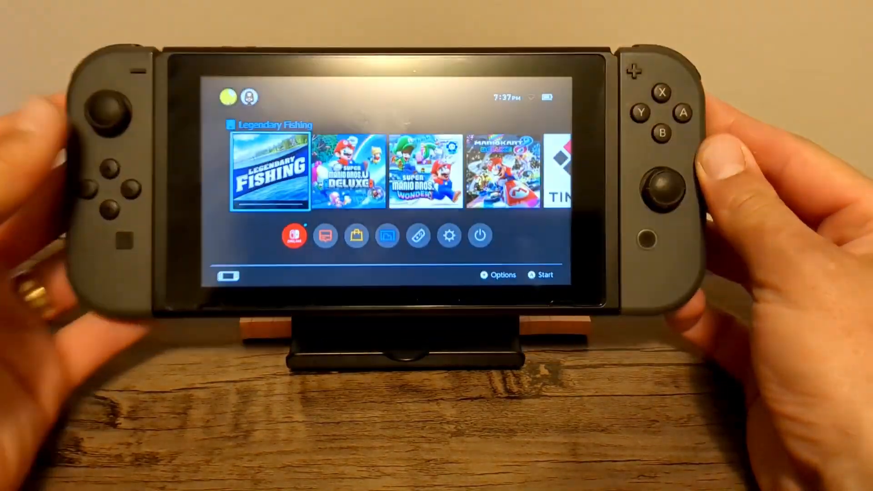
- Check System Settings, then select a game tile to bring up the Start Software prompt
{"action": "left_click", "coordinate": [472, 254]}
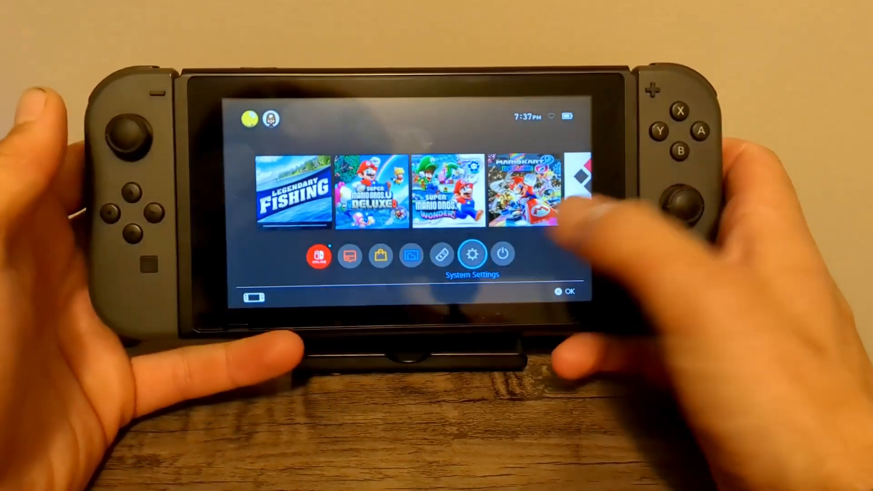
{"action": "left_click", "coordinate": [472, 254]}
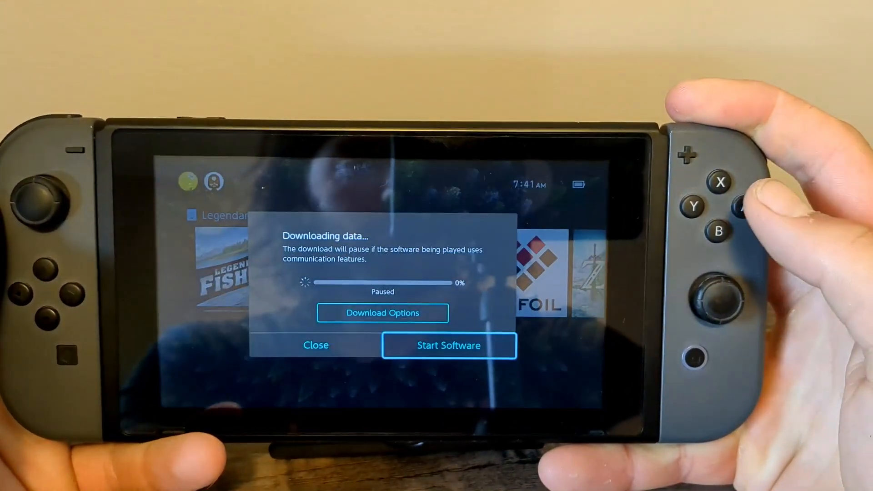
- Launch NXThemes Installer from the homebrew menu and uninstall the current theme
{"action": "left_click", "coordinate": [449, 345]}
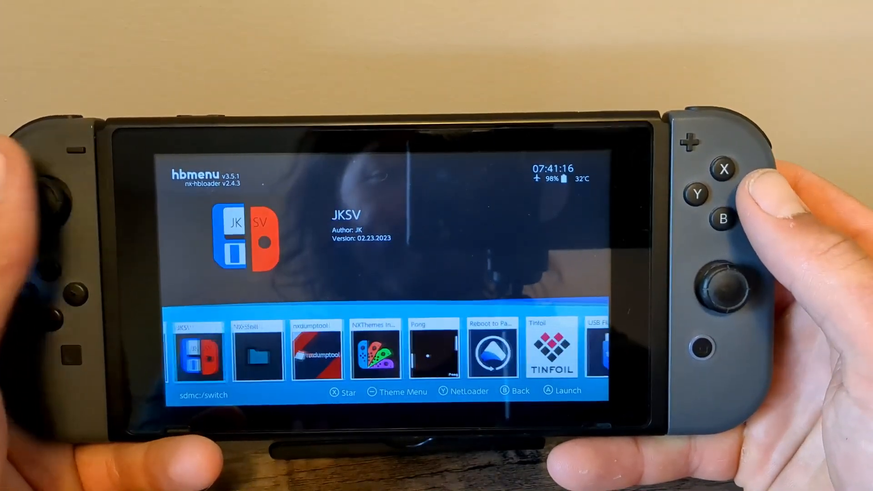
{"action": "key", "text": "right"}
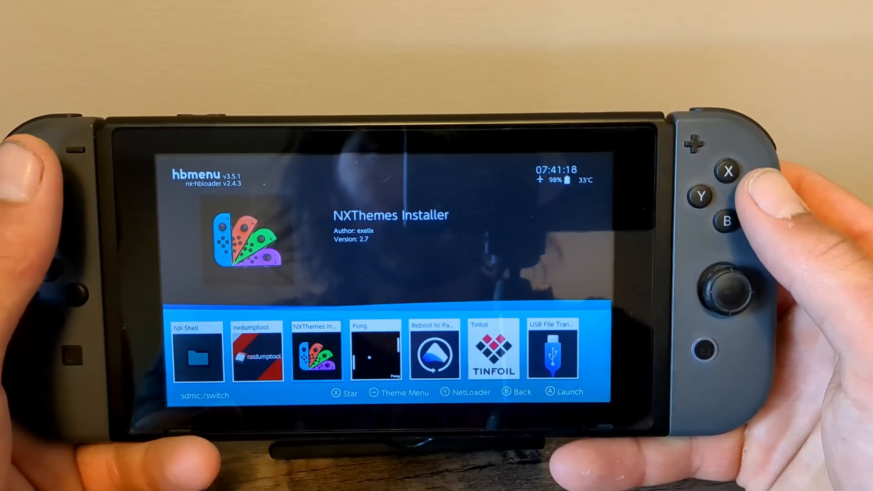
{"action": "key", "text": "A"}
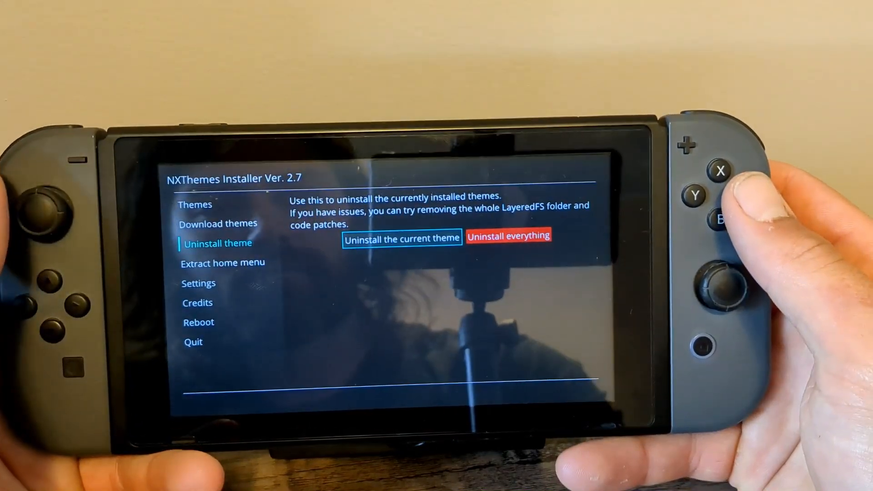
{"action": "key", "text": "Right"}
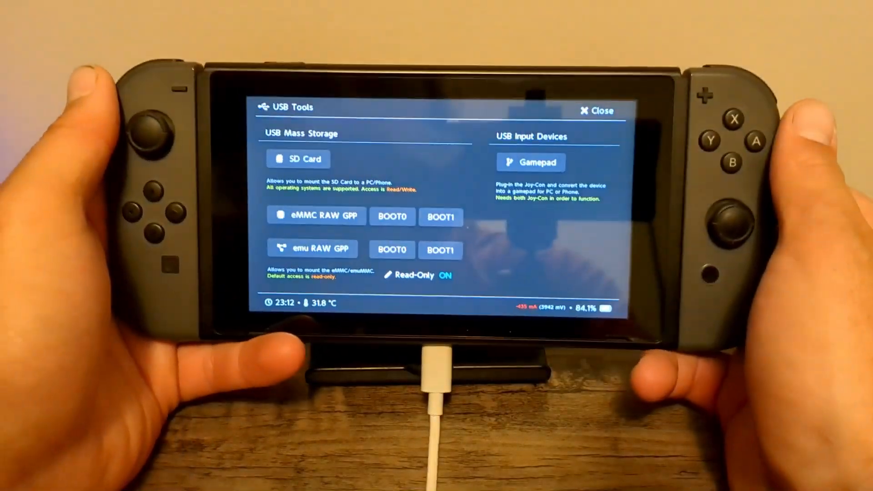
- Mount the SD card to the PC via USB Mass Storage in hekate's USB Tools
{"action": "left_click", "coordinate": [299, 158]}
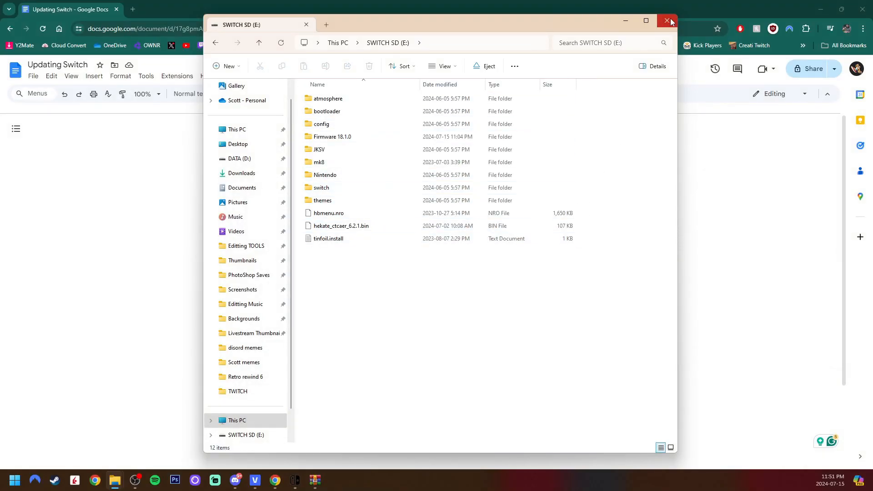
- Close the SD card folder window and follow the switch.hacks.guide/extras/updating link
{"action": "left_click", "coordinate": [665, 21]}
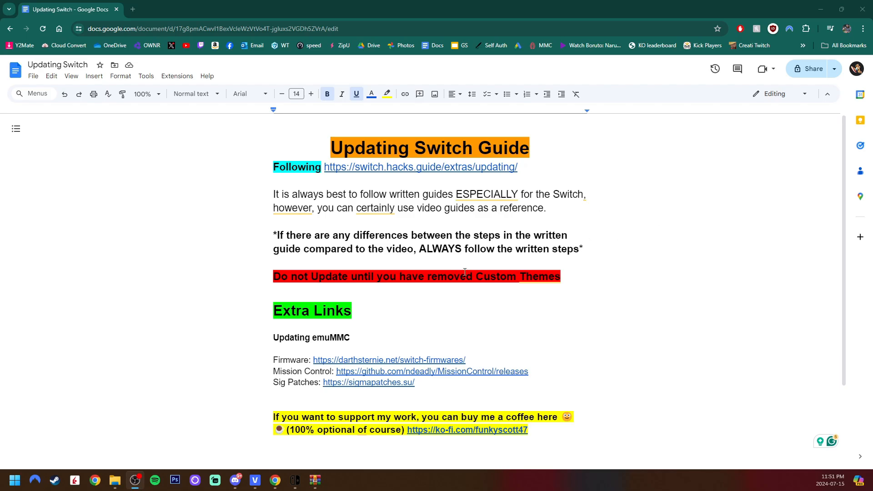
{"action": "mouse_move", "coordinate": [488, 309]}
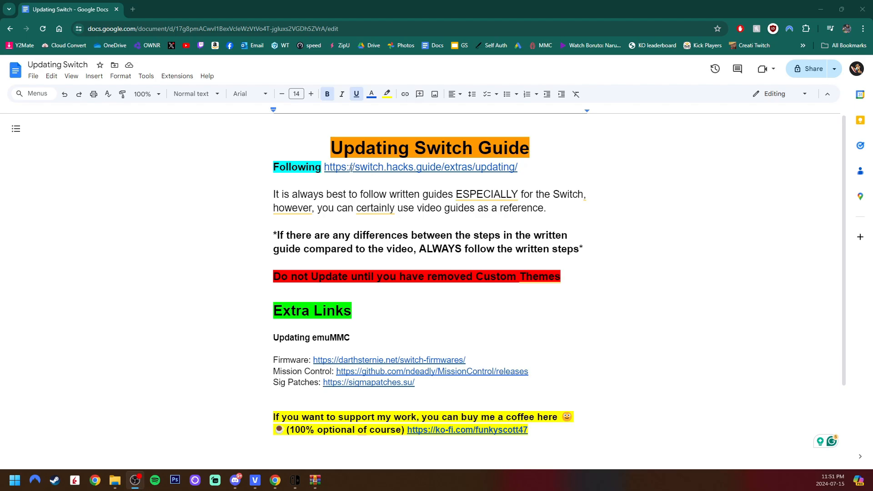
{"action": "left_click", "coordinate": [420, 168]}
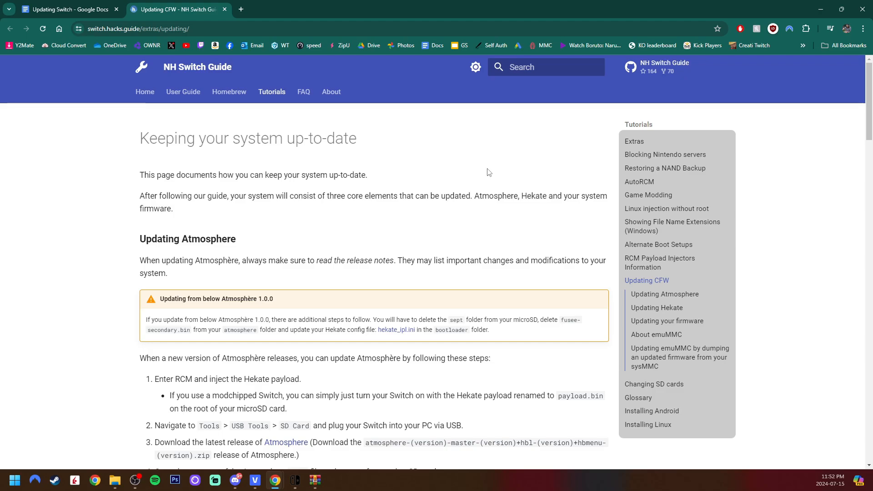
{"action": "mouse_move", "coordinate": [533, 183]}
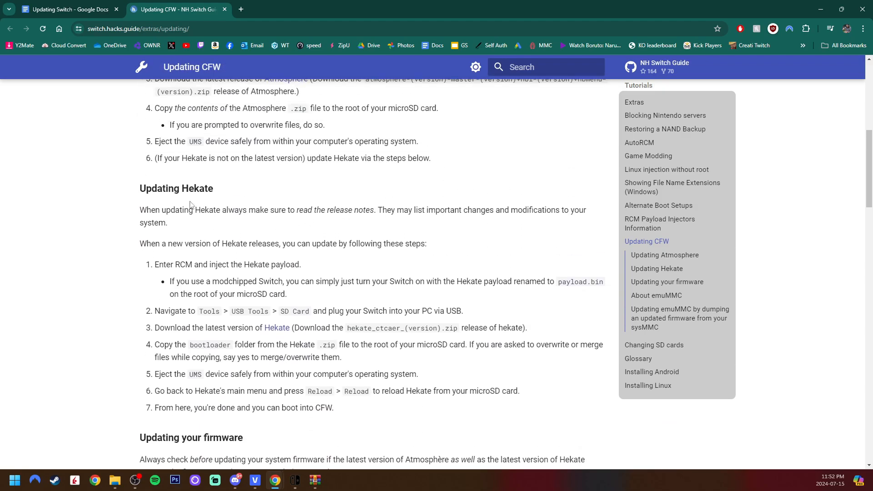
{"action": "scroll", "scroll_direction": "down", "scroll_amount": 3}
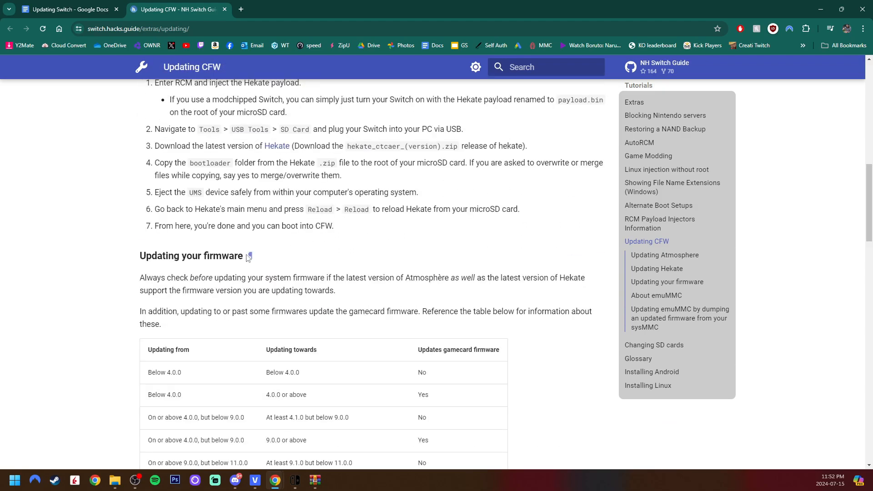
{"action": "mouse_move", "coordinate": [361, 244]}
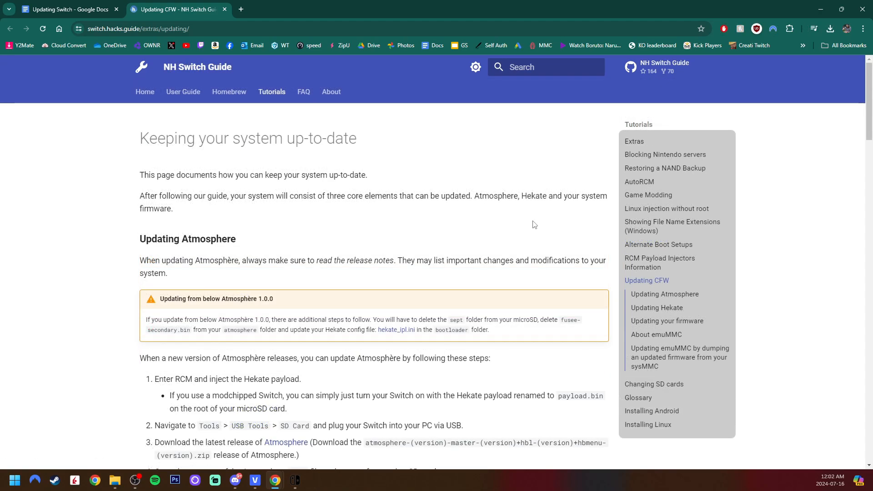
{"action": "scroll", "scroll_direction": "down", "scroll_amount": 3}
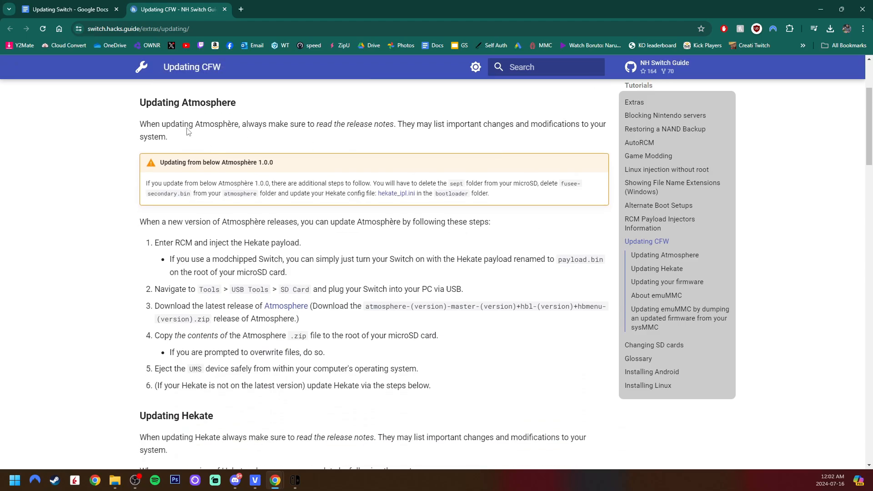
{"action": "mouse_move", "coordinate": [148, 307]}
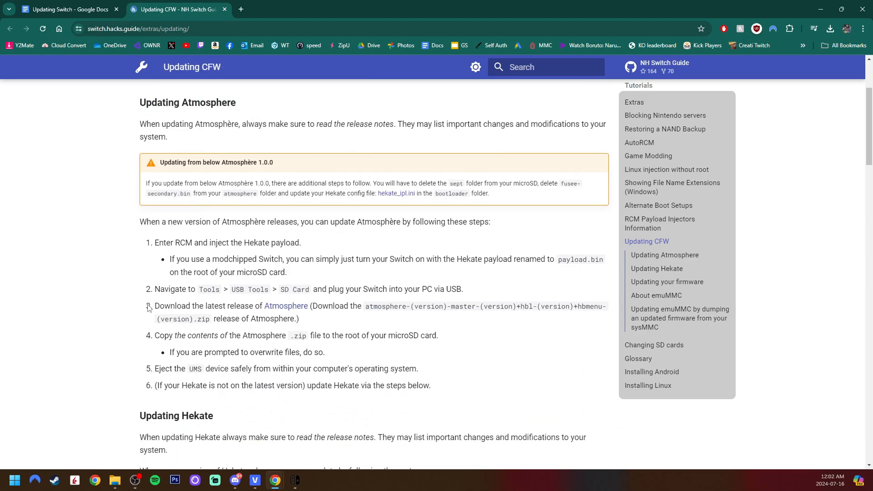
{"action": "mouse_move", "coordinate": [286, 306]}
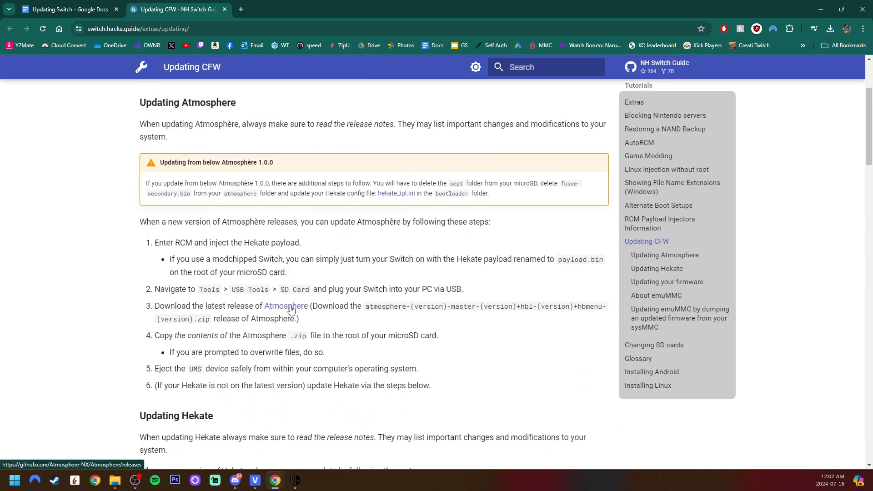
- Read the Atmosphère 1.7.1 release notes on 18.1.0 support and download the master zip from Assets
{"action": "left_click", "coordinate": [285, 305]}
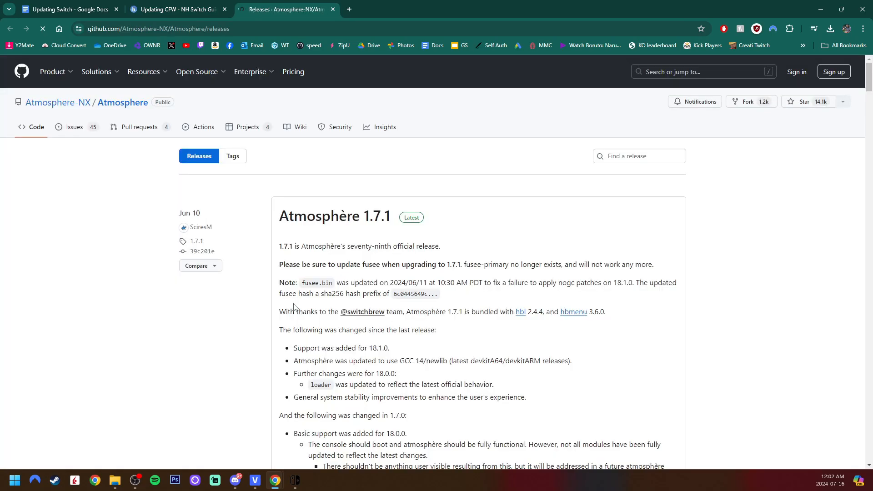
{"action": "left_click_drag", "start_coordinate": [279, 246], "coordinate": [389, 348]}
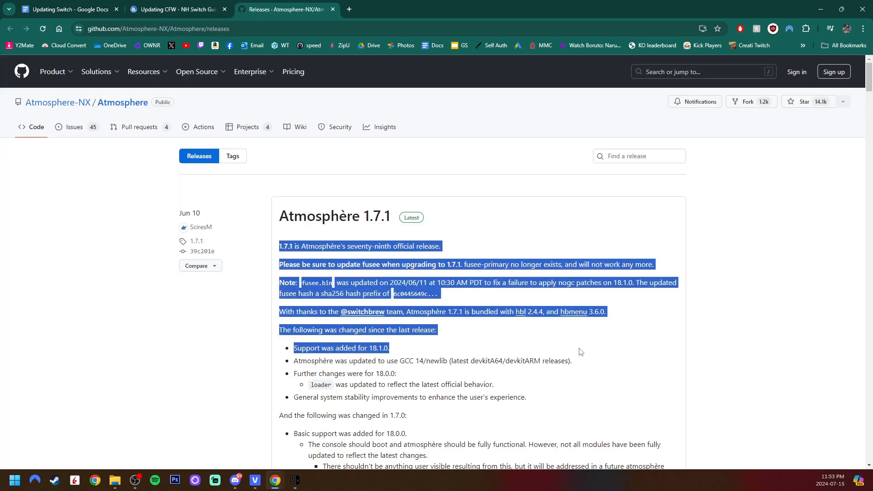
{"action": "left_click", "coordinate": [677, 338]}
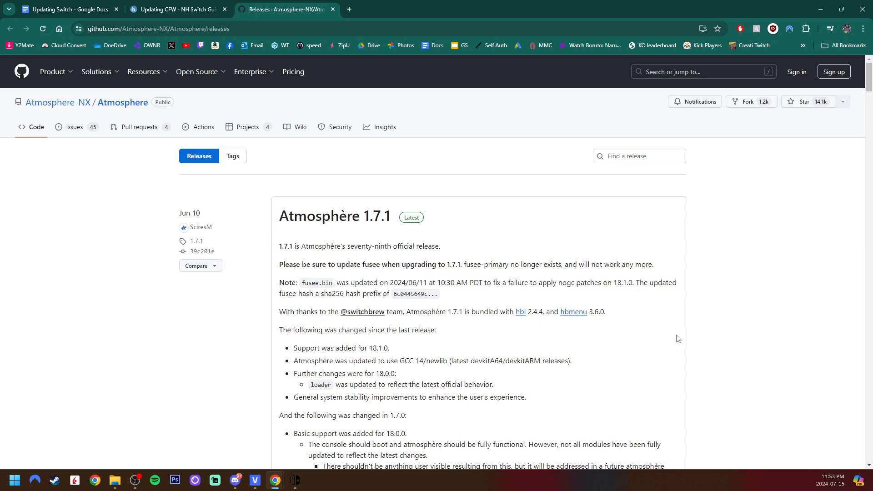
{"action": "scroll", "scroll_direction": "down", "scroll_amount": 3}
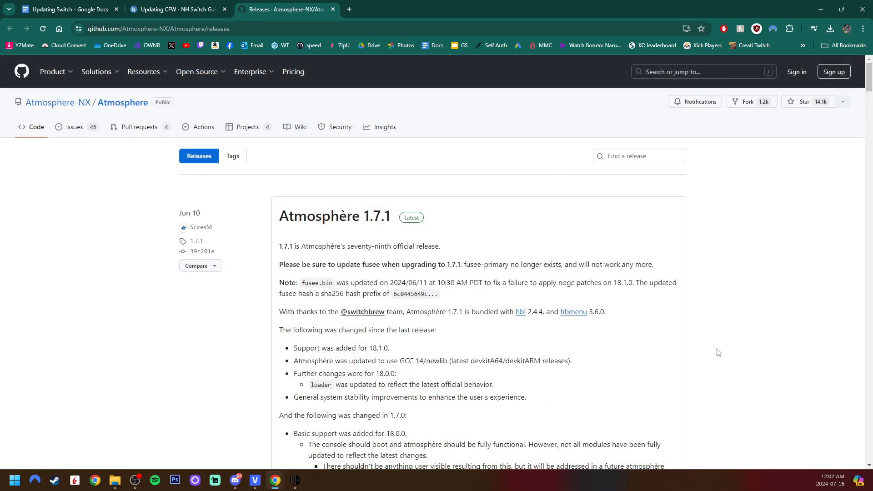
{"action": "mouse_move", "coordinate": [653, 353]}
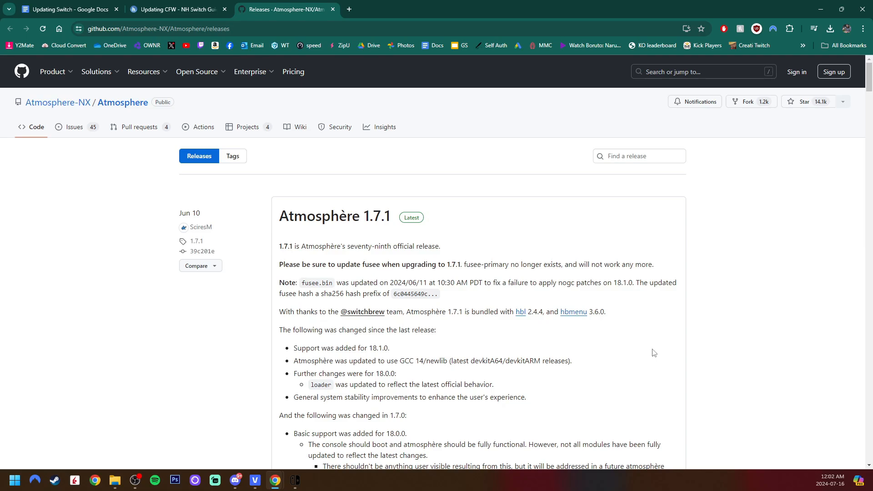
{"action": "scroll", "scroll_direction": "down", "scroll_amount": 3}
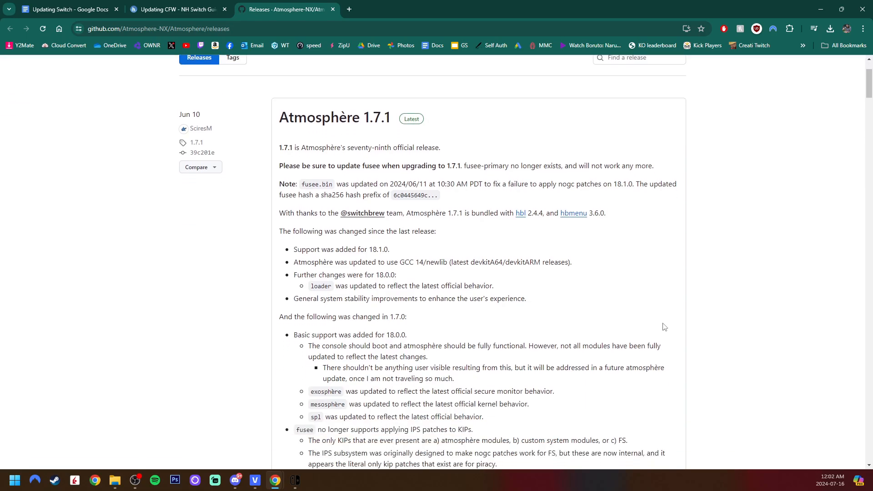
{"action": "scroll", "scroll_direction": "down", "scroll_amount": 3}
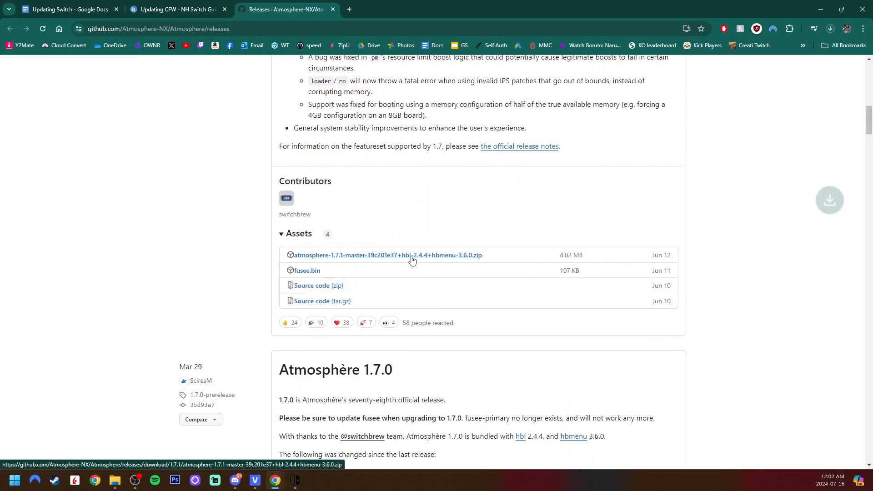
{"action": "left_click", "coordinate": [178, 9]}
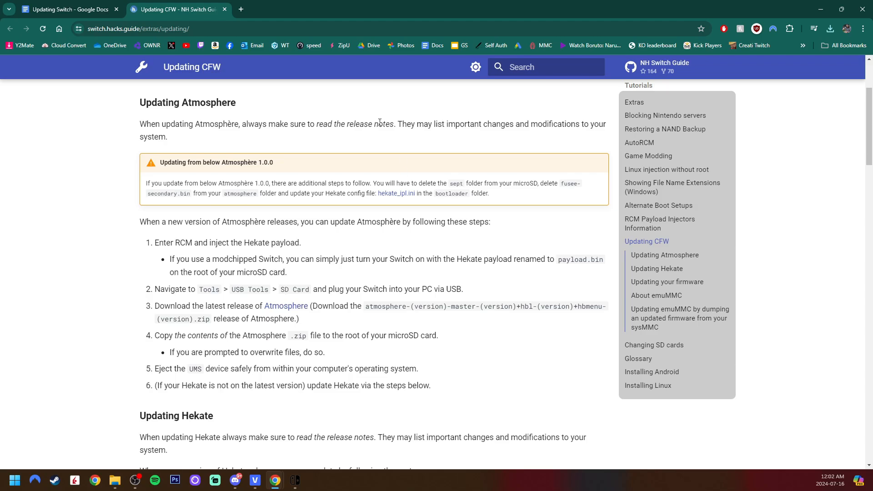
- Confirm 'Latest HOS supported: 18.1.0' on the hekate v6.2.1 release page and read its changelog
{"action": "scroll", "scroll_direction": "down", "scroll_amount": 3}
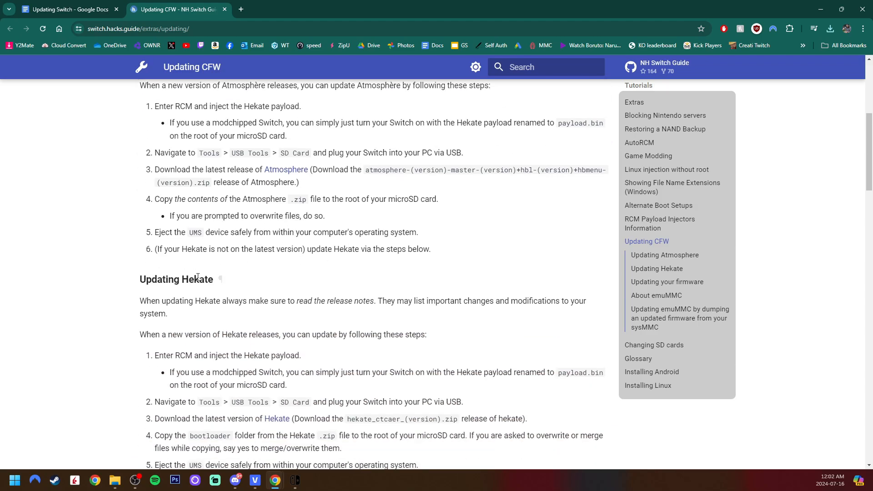
{"action": "mouse_move", "coordinate": [524, 224]}
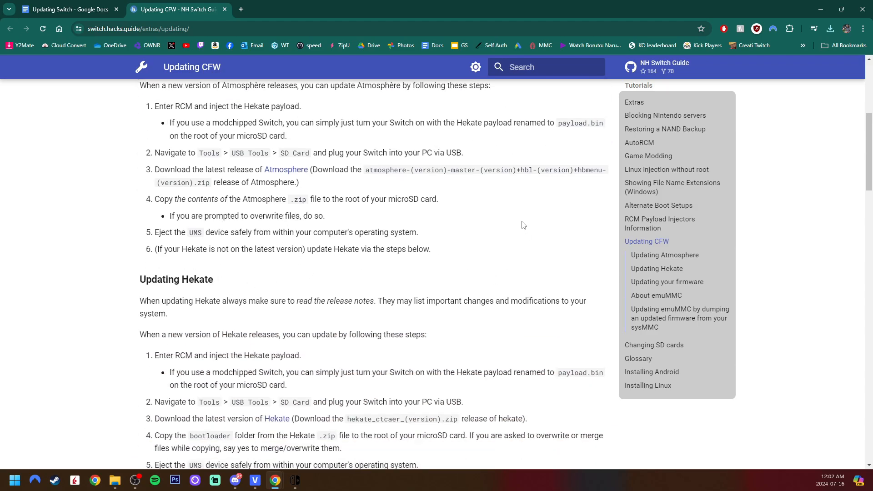
{"action": "scroll", "scroll_direction": "down", "scroll_amount": 3}
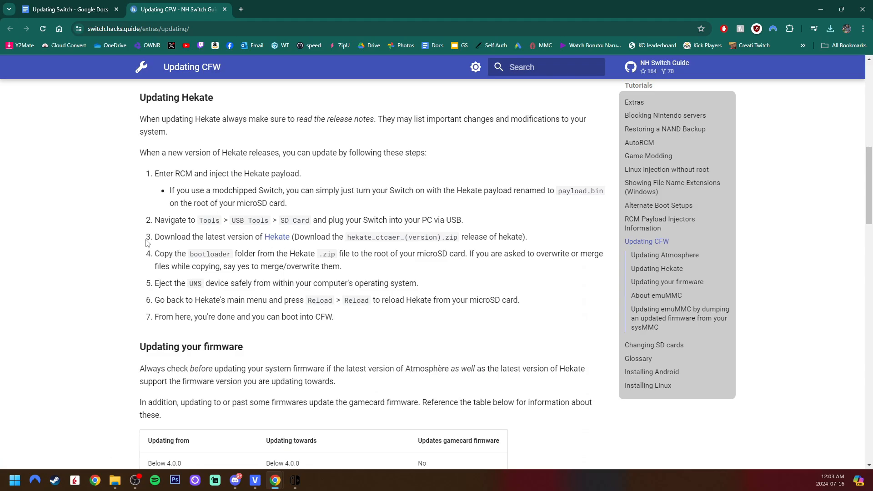
{"action": "left_click", "coordinate": [240, 9]}
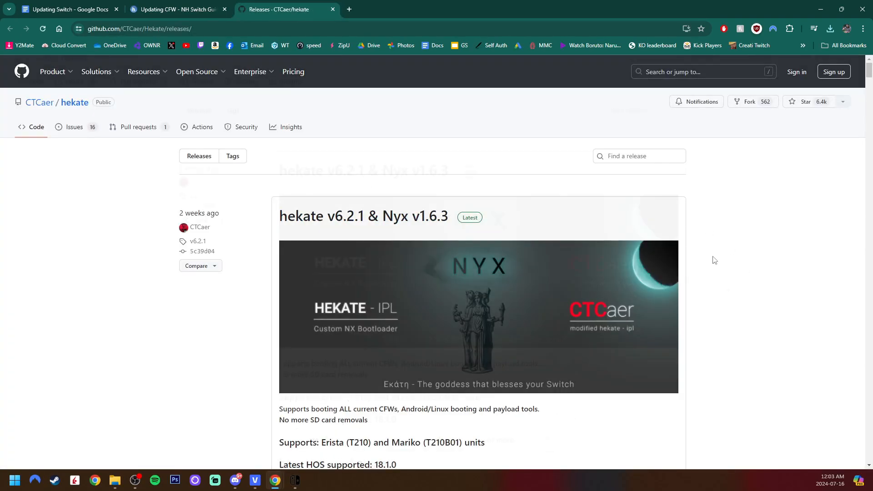
{"action": "scroll", "scroll_direction": "down", "scroll_amount": 3}
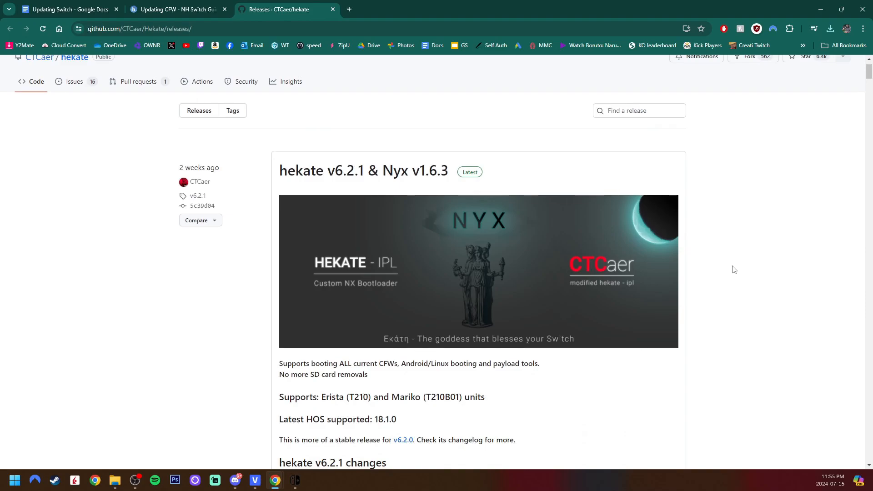
{"action": "scroll", "scroll_direction": "down", "scroll_amount": 3}
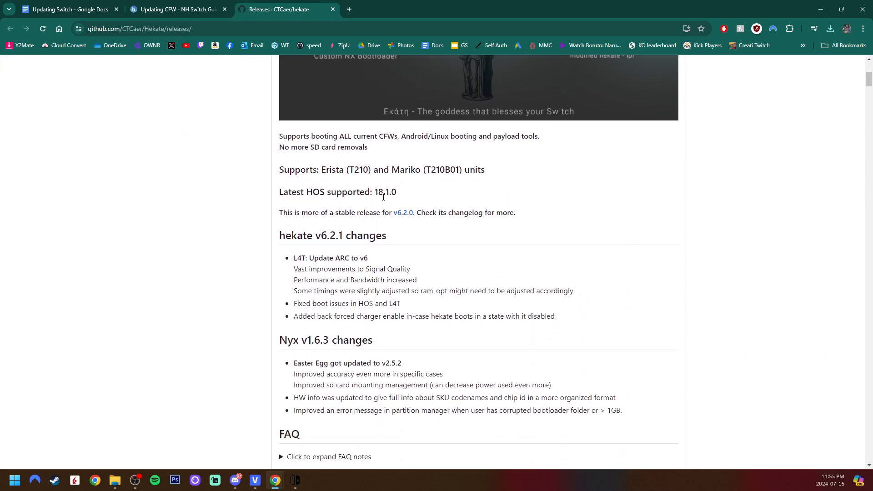
{"action": "left_click_drag", "start_coordinate": [279, 192], "coordinate": [376, 192]}
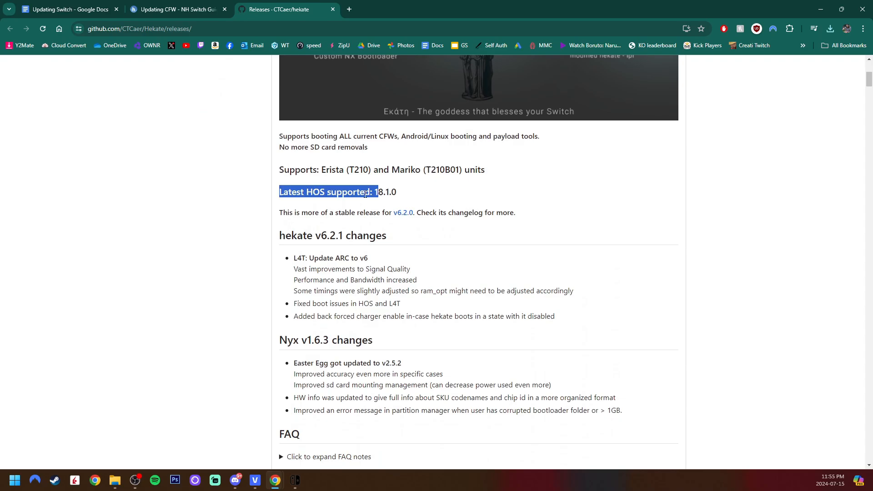
{"action": "left_click", "coordinate": [391, 191]}
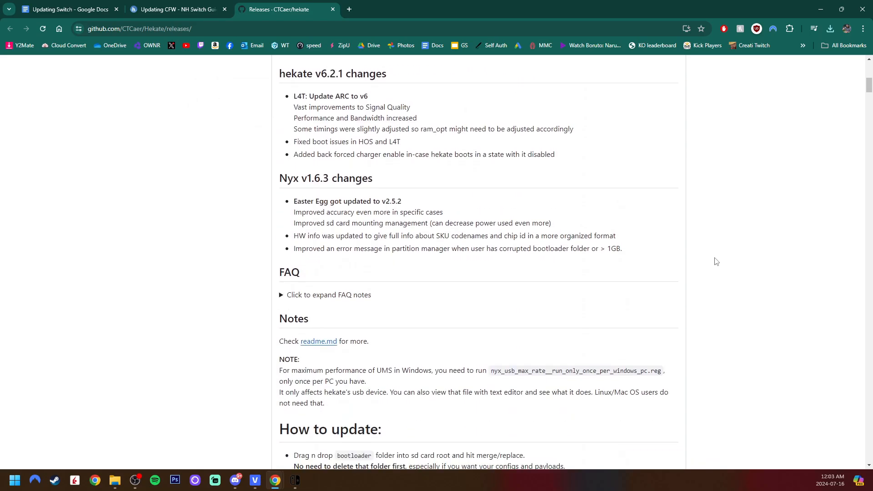
{"action": "scroll", "scroll_direction": "down", "scroll_amount": 3}
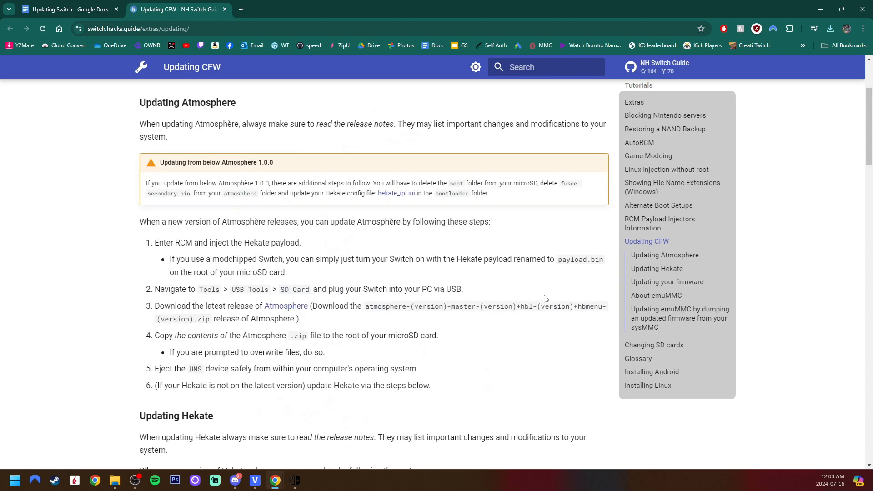
{"action": "mouse_move", "coordinate": [550, 343]}
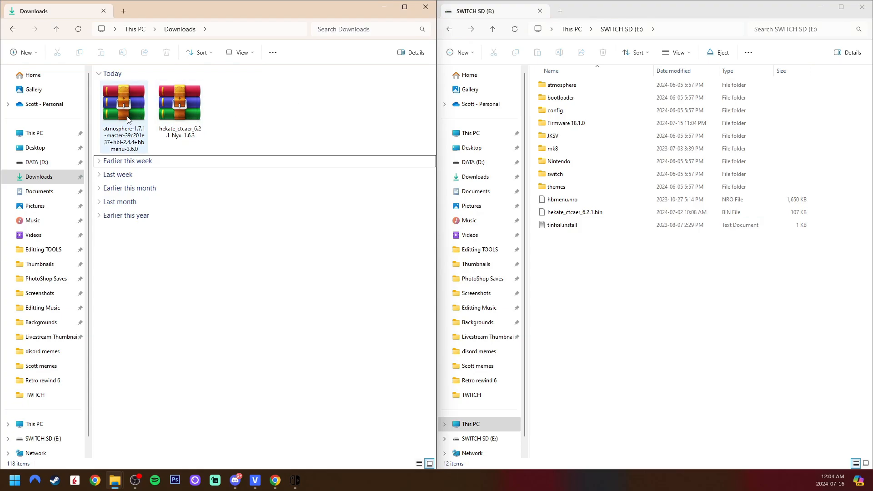
- Extract the Atmosphère zip contents onto SWITCH SD (E:), replacing existing files, and close WinRAR
{"action": "double_click", "coordinate": [124, 103]}
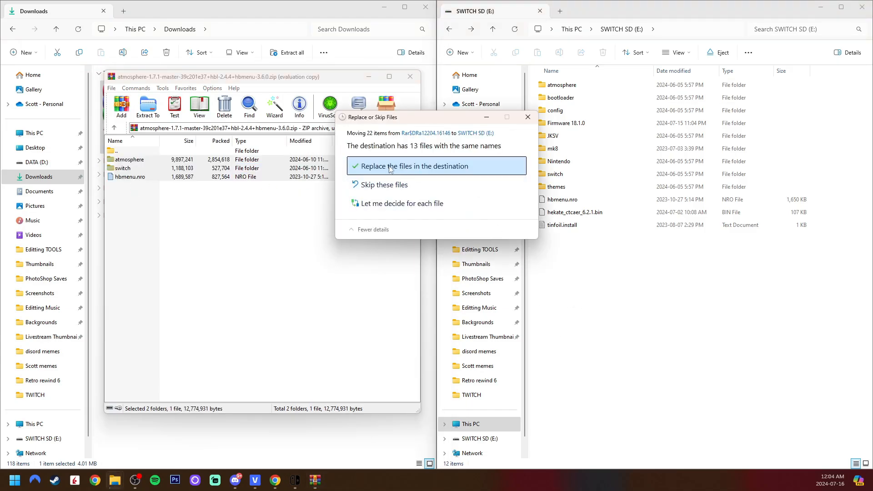
{"action": "left_click", "coordinate": [413, 165]}
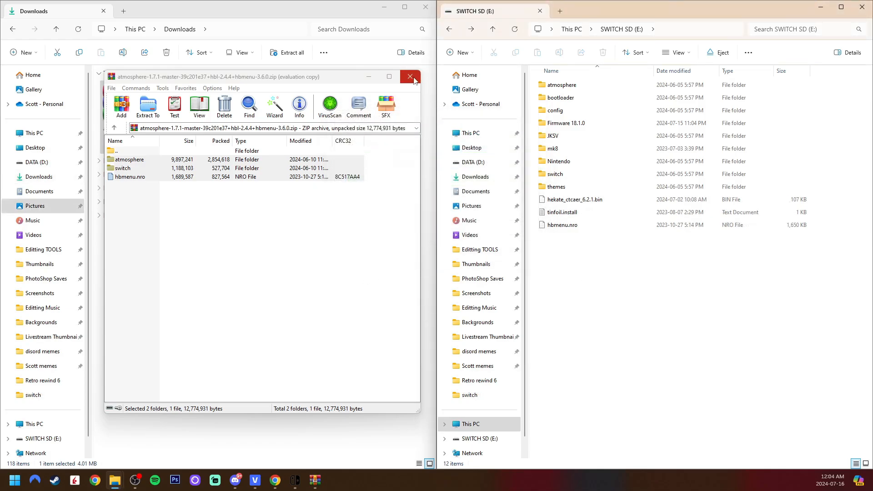
{"action": "left_click", "coordinate": [410, 76]}
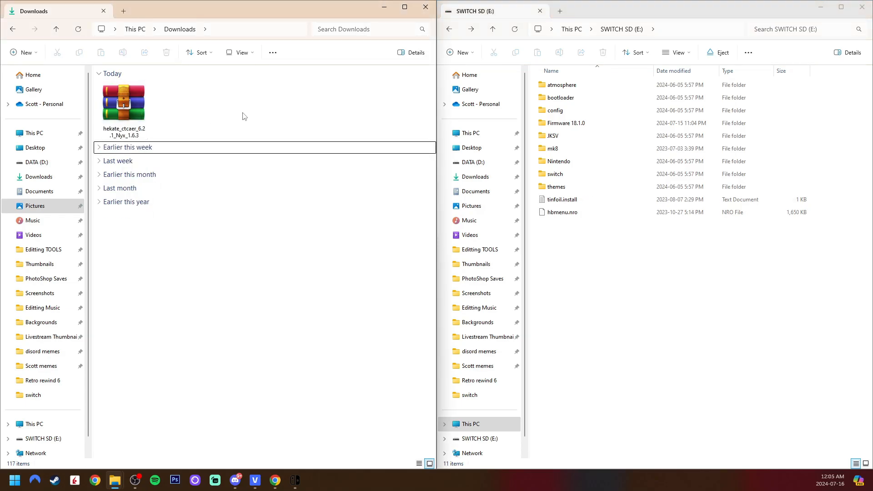
- Extract the hekate zip's bootloader folder and payload onto SWITCH SD (E:), replacing files, then delete the zip
{"action": "double_click", "coordinate": [123, 103]}
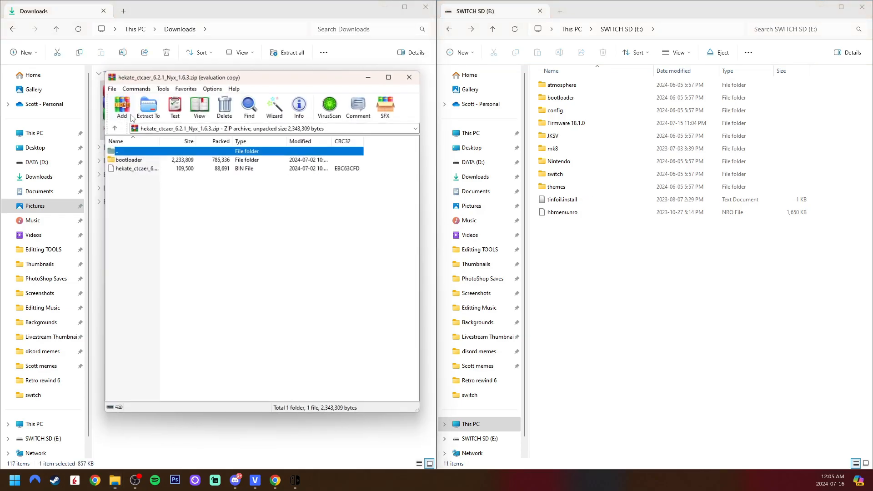
{"action": "left_click", "coordinate": [128, 160]}
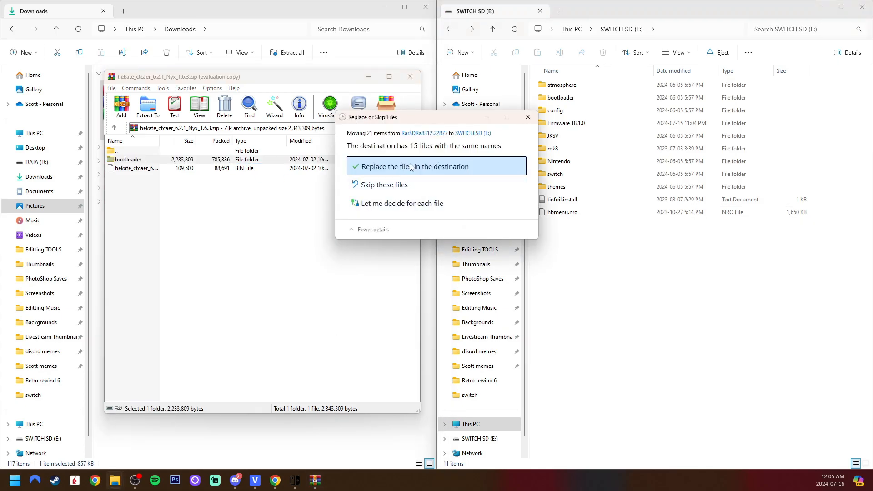
{"action": "left_click", "coordinate": [414, 165]}
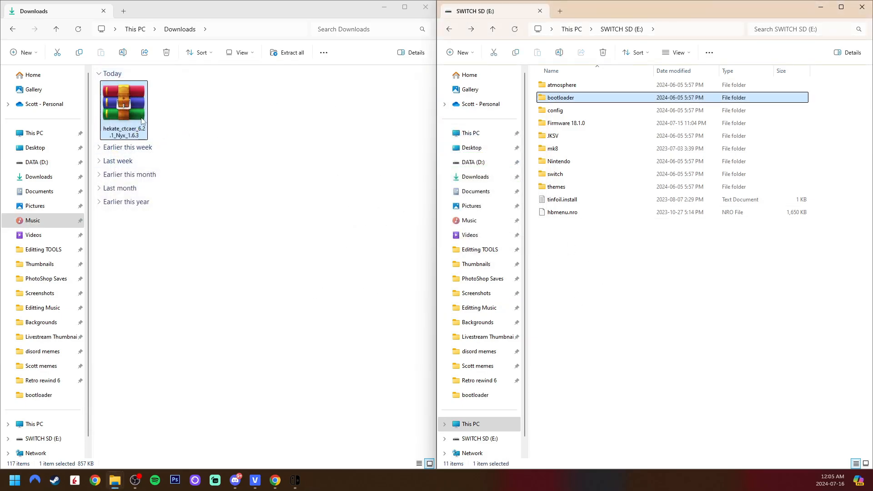
{"action": "right_click", "coordinate": [122, 108]}
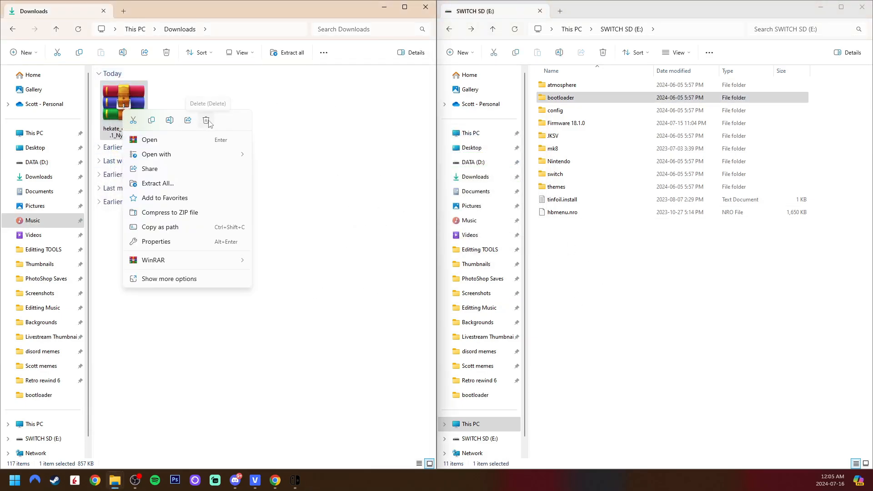
{"action": "left_click", "coordinate": [206, 120]}
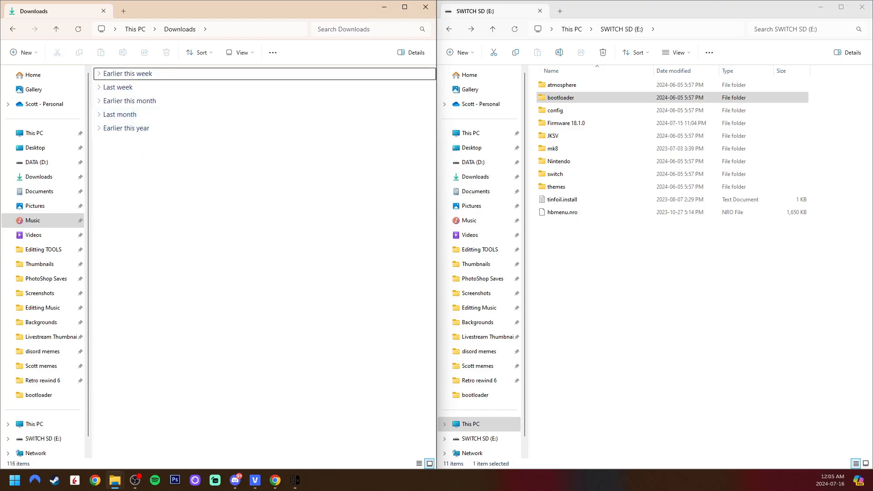
{"action": "mouse_move", "coordinate": [328, 219]}
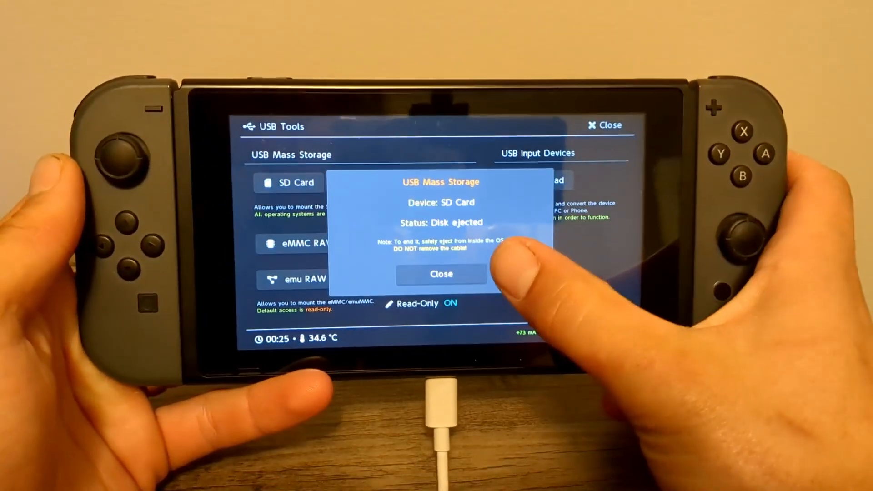
- Dismiss the ejected notice, reload hekate, and launch CFW - sysMMC
{"action": "left_click", "coordinate": [441, 274]}
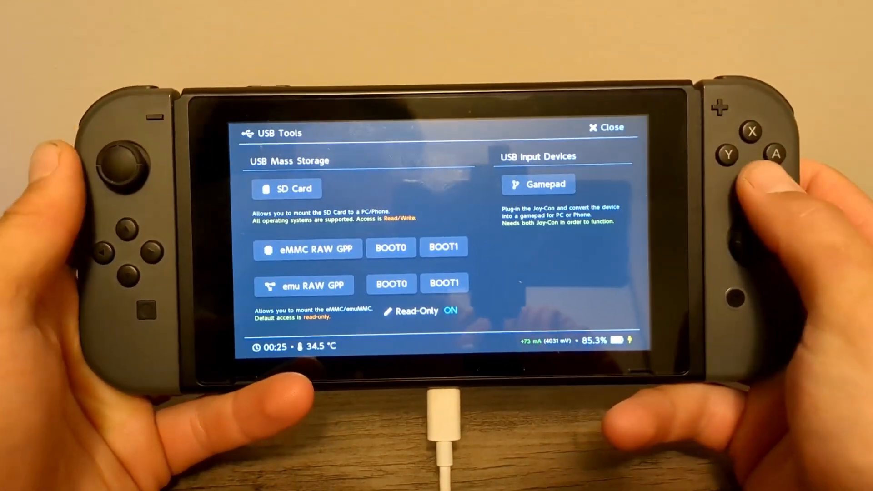
{"action": "left_click", "coordinate": [604, 127]}
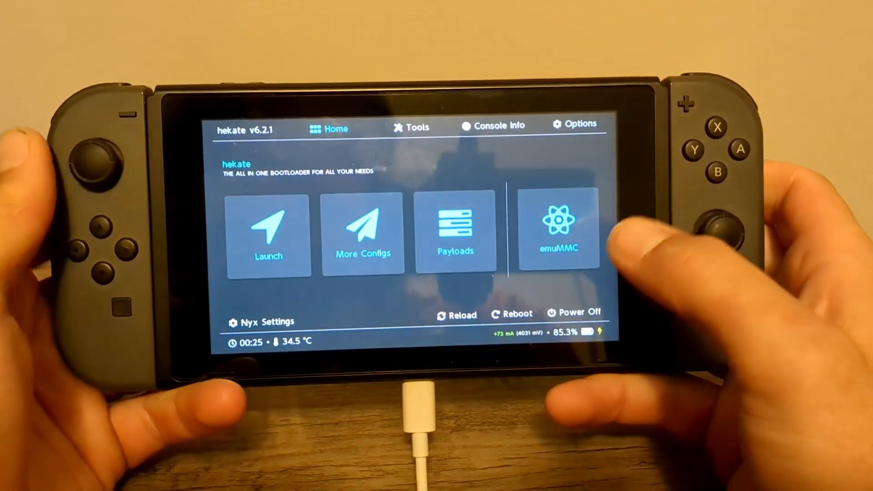
{"action": "left_click", "coordinate": [461, 314]}
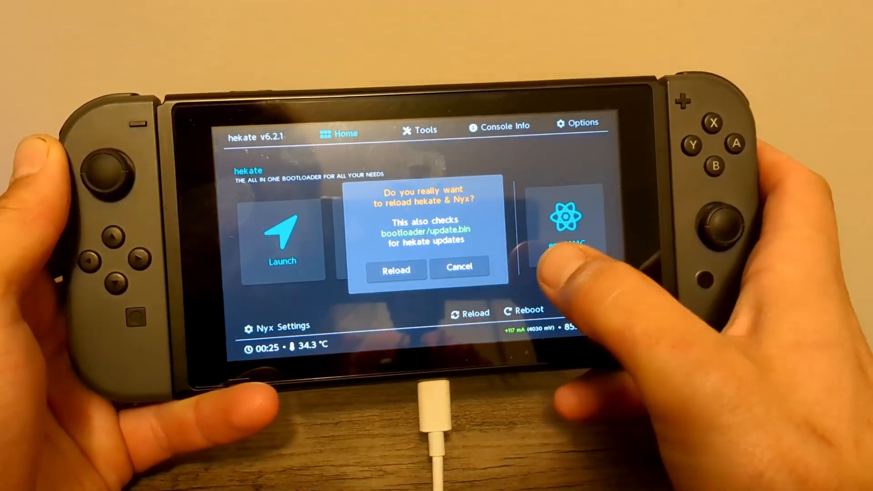
{"action": "left_click", "coordinate": [396, 270]}
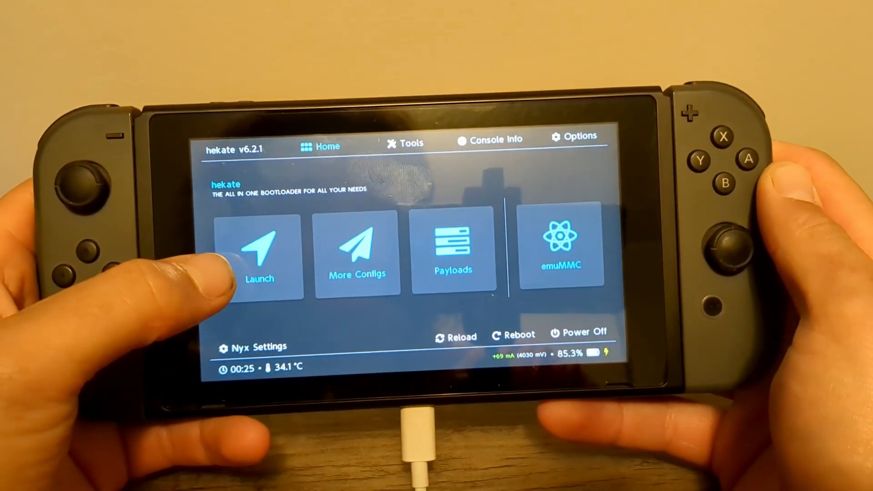
{"action": "left_click", "coordinate": [257, 253]}
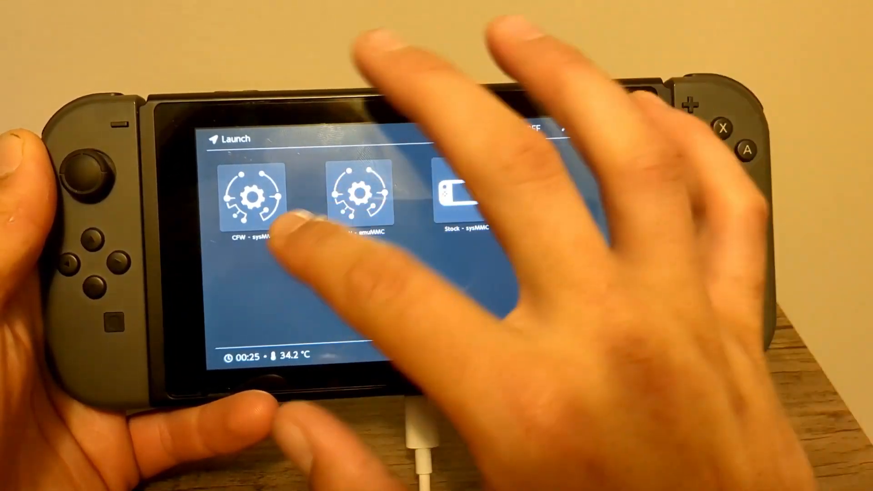
{"action": "left_click", "coordinate": [255, 192]}
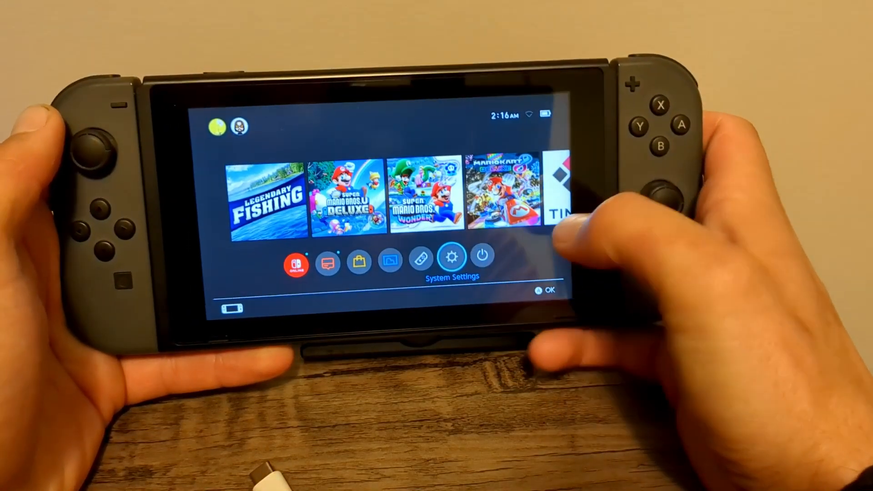
- Launch a game while holding R to open the homebrew menu
{"action": "left_click", "coordinate": [451, 257]}
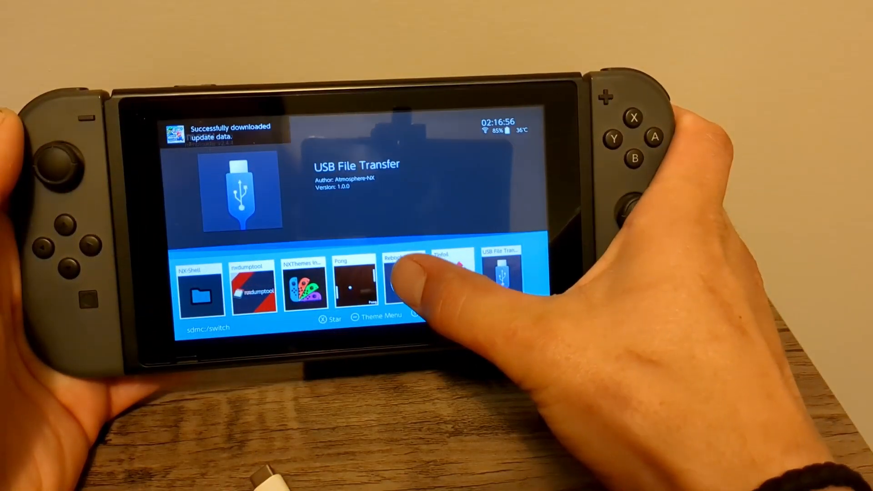
- Reboot into hekate and mount the SD card to the PC via Tools > USB Tools
{"action": "left_click", "coordinate": [402, 278]}
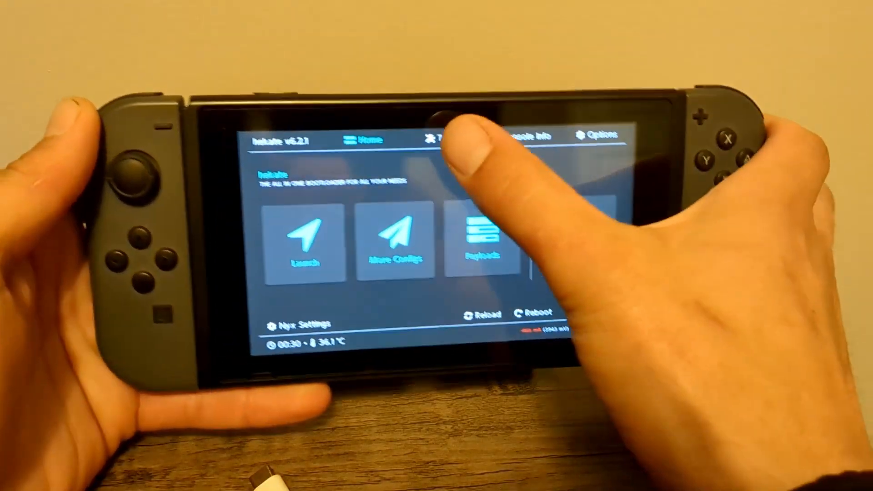
{"action": "left_click", "coordinate": [437, 138]}
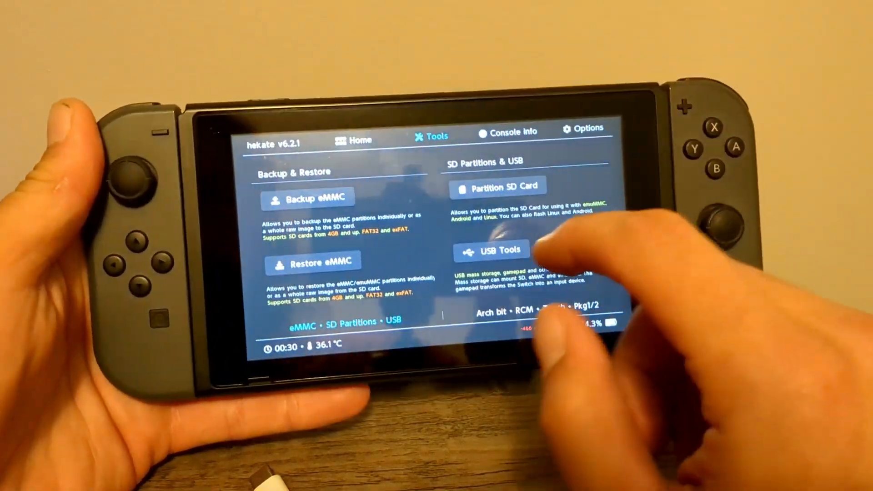
{"action": "left_click", "coordinate": [490, 251]}
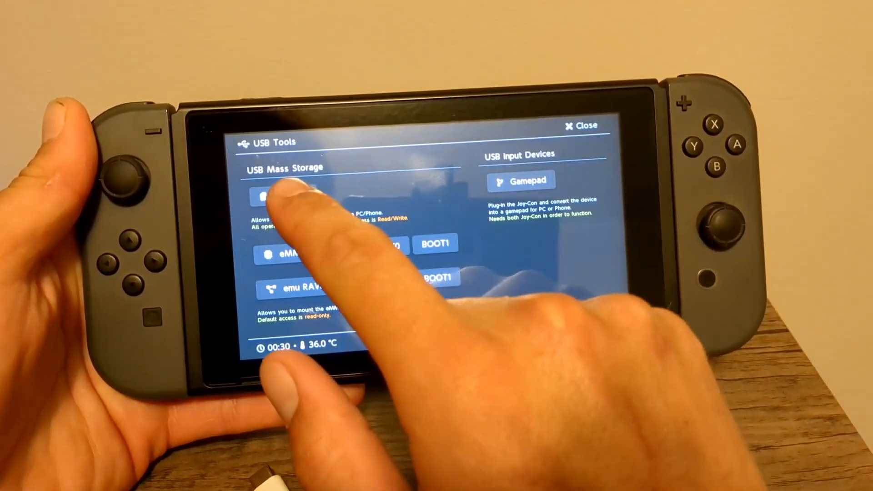
{"action": "left_click", "coordinate": [264, 197]}
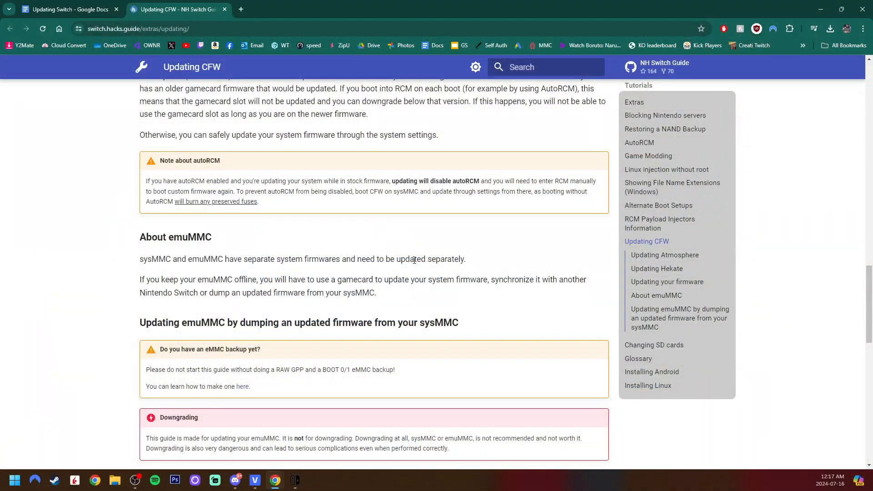
- Scroll through the emuMMC dumping and Daybreak update steps, then return to the Google Docs notes
{"action": "double_click", "coordinate": [157, 259]}
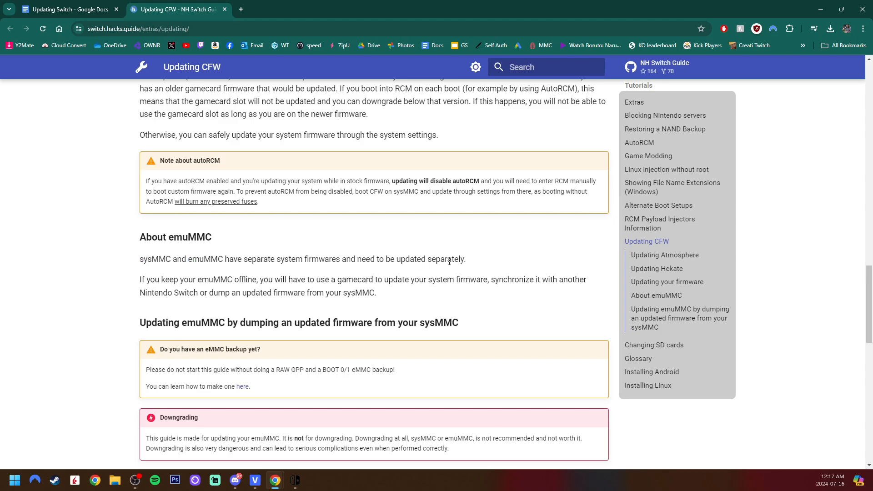
{"action": "scroll", "scroll_direction": "down", "scroll_amount": 3}
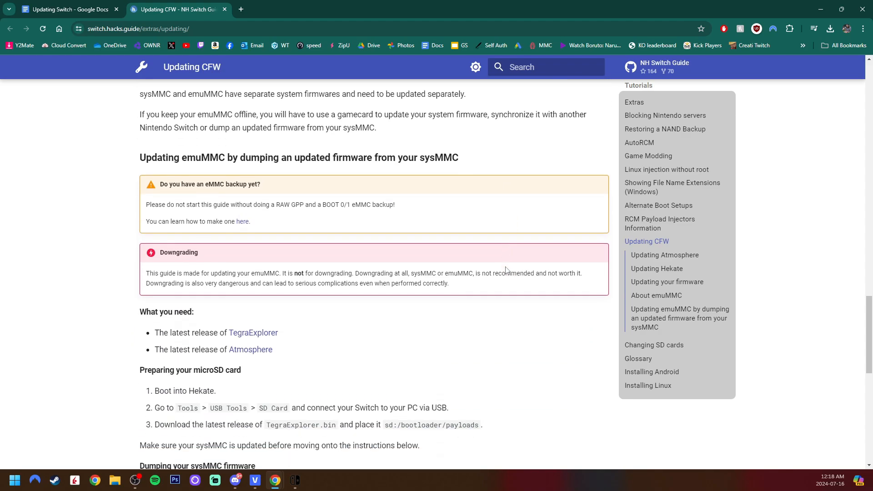
{"action": "scroll", "scroll_direction": "down", "scroll_amount": 3}
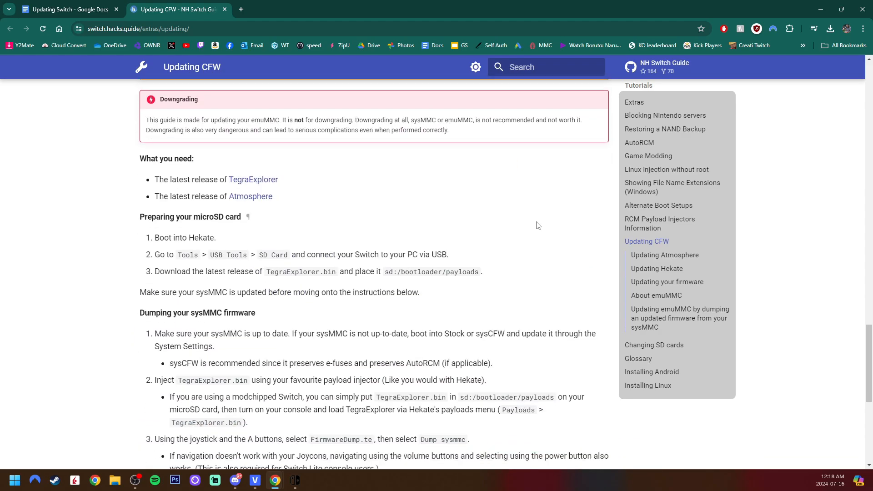
{"action": "scroll", "scroll_direction": "down", "scroll_amount": 3}
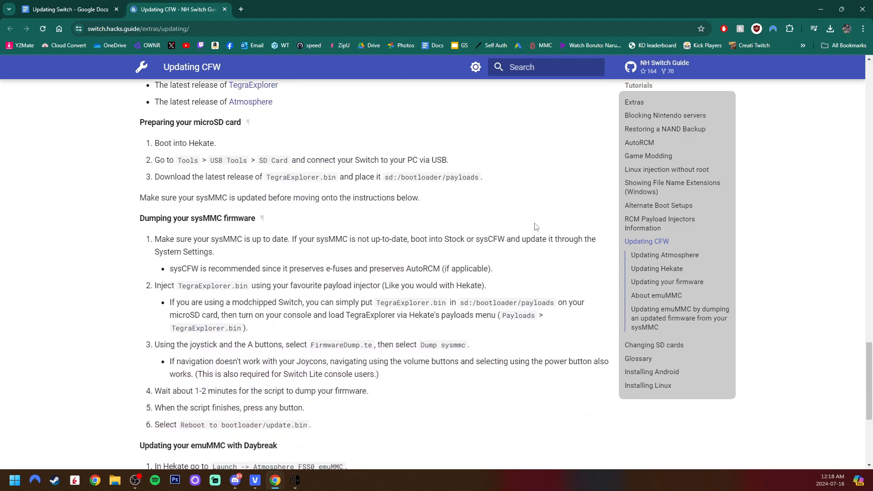
{"action": "scroll", "scroll_direction": "down", "scroll_amount": 3}
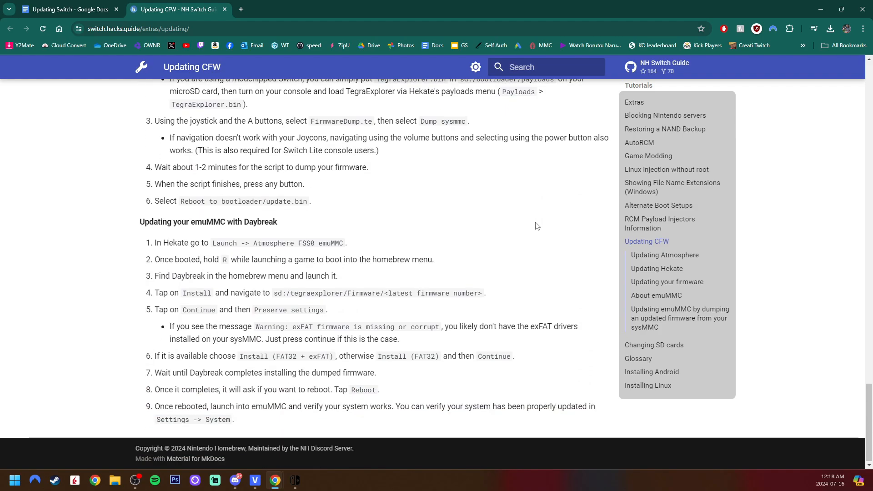
{"action": "left_click", "coordinate": [66, 9]}
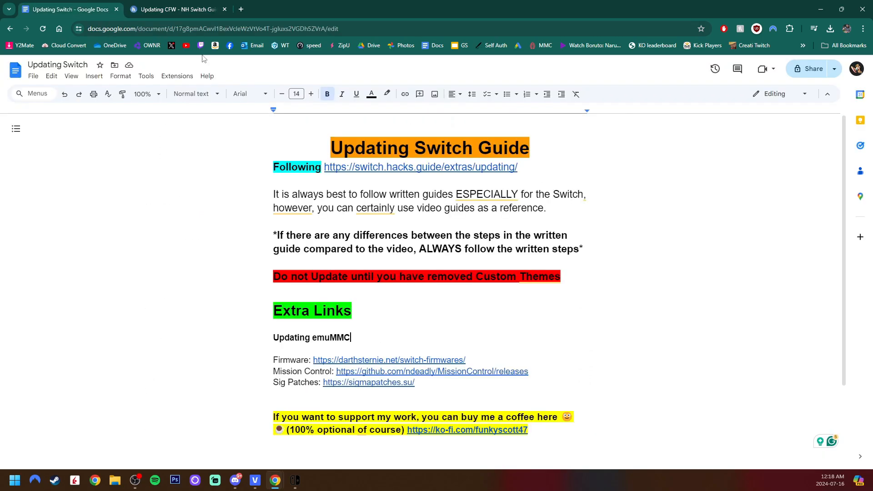
- Scroll the notes down to the Extra Links download section
{"action": "scroll", "scroll_direction": "down", "scroll_amount": 3}
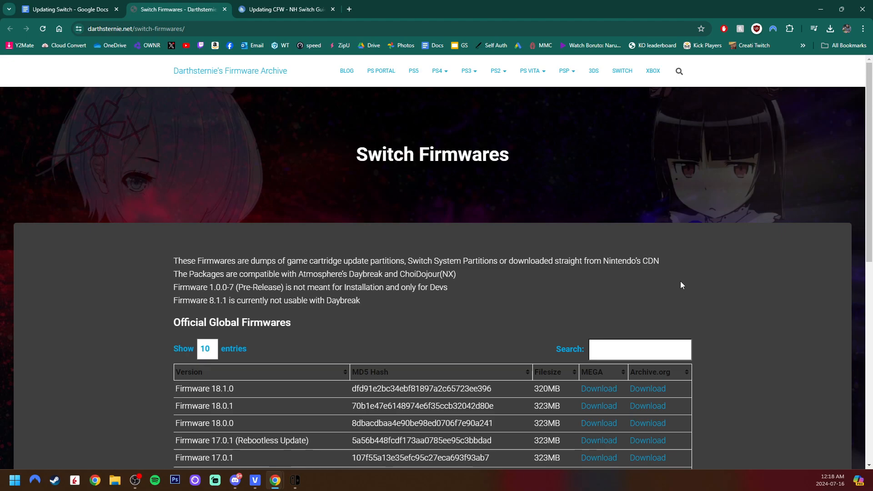
{"action": "scroll", "scroll_direction": "down", "scroll_amount": 3}
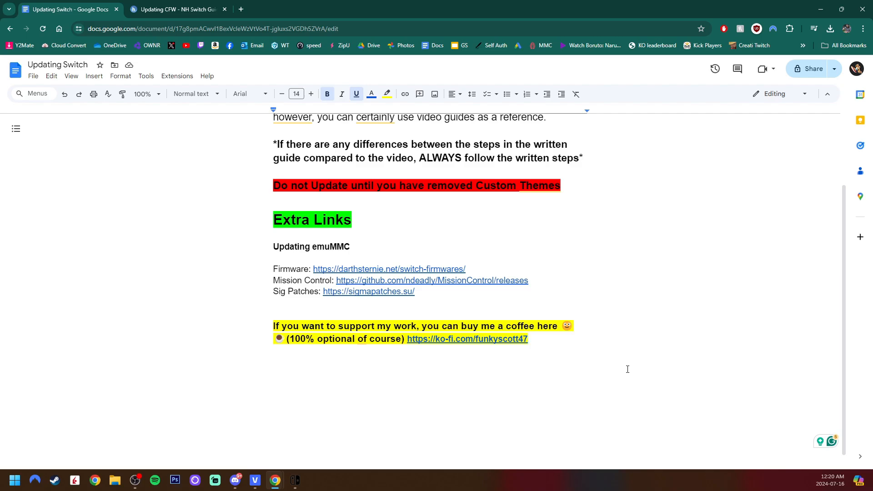
{"action": "mouse_move", "coordinate": [538, 312]}
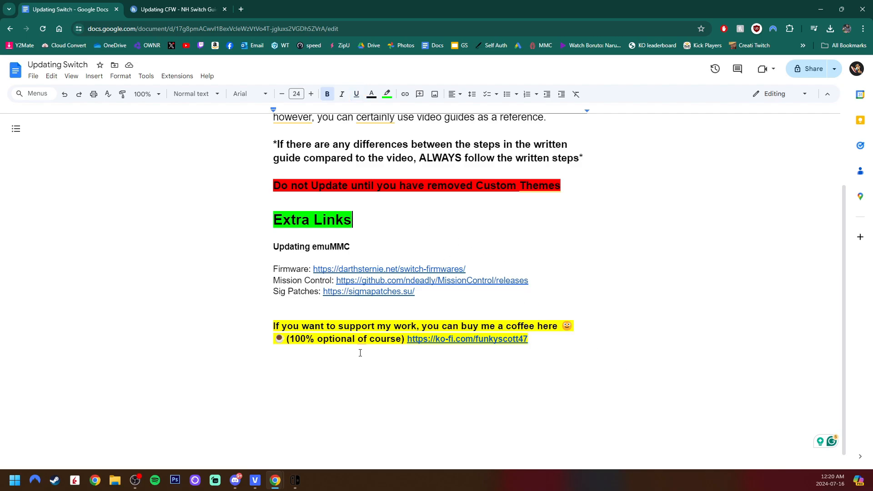
{"action": "left_click", "coordinate": [360, 302]}
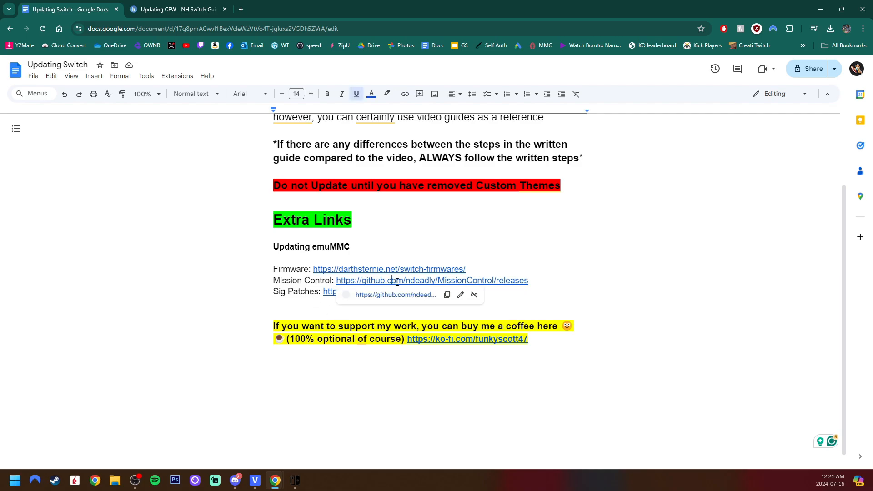
{"action": "left_click", "coordinate": [431, 280]}
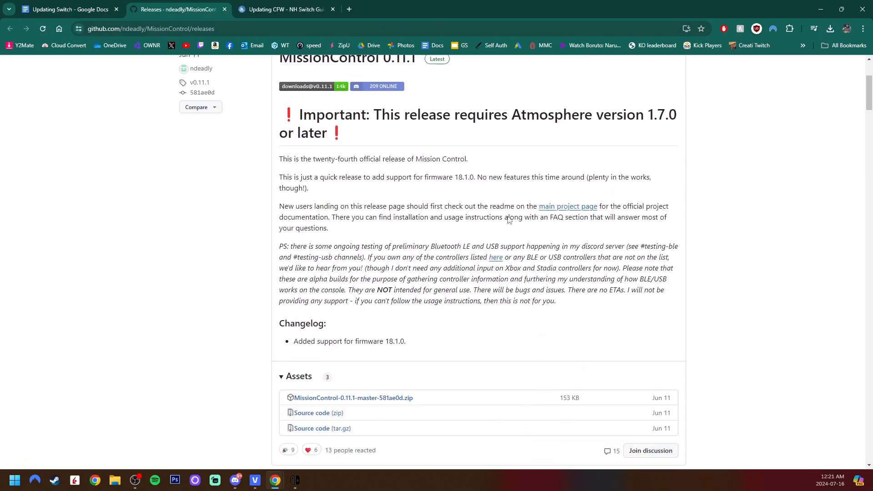
{"action": "scroll", "scroll_direction": "down", "scroll_amount": 3}
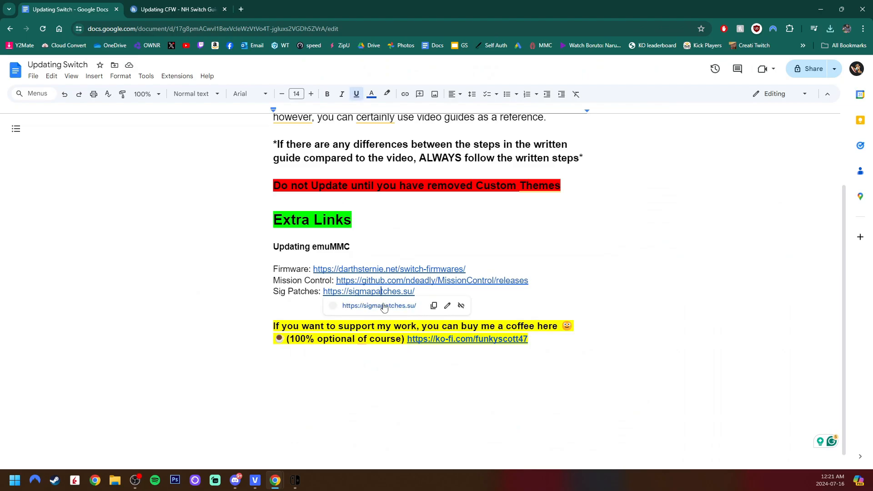
{"action": "left_click", "coordinate": [368, 291]}
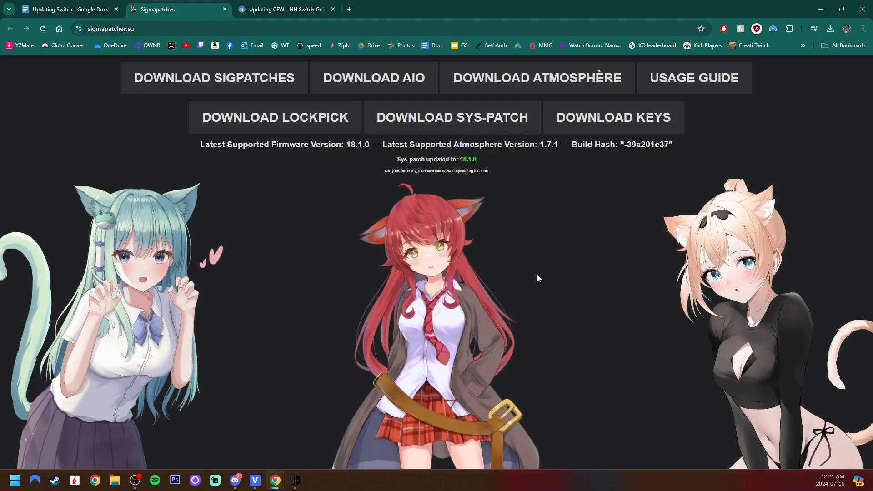
{"action": "mouse_move", "coordinate": [234, 82]}
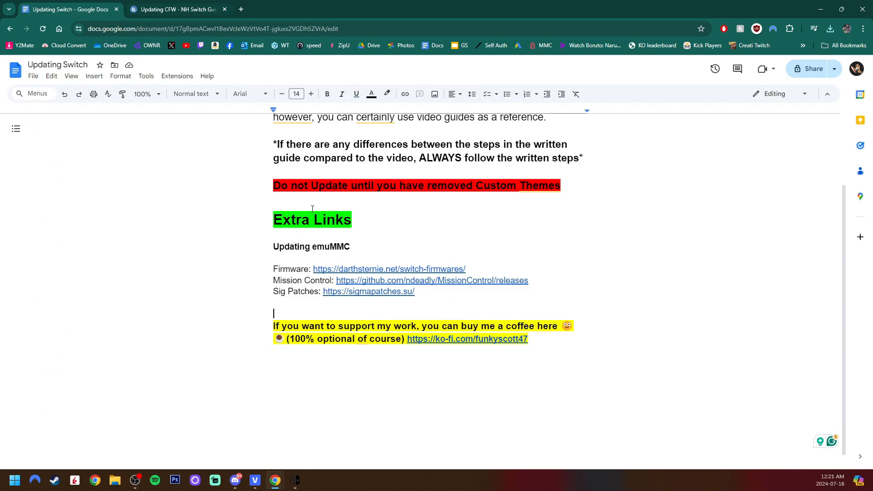
- Create a 'Firmware 18.1.0' folder on the SWITCH SD card alongside the opened firmware archive
{"action": "left_click", "coordinate": [115, 479]}
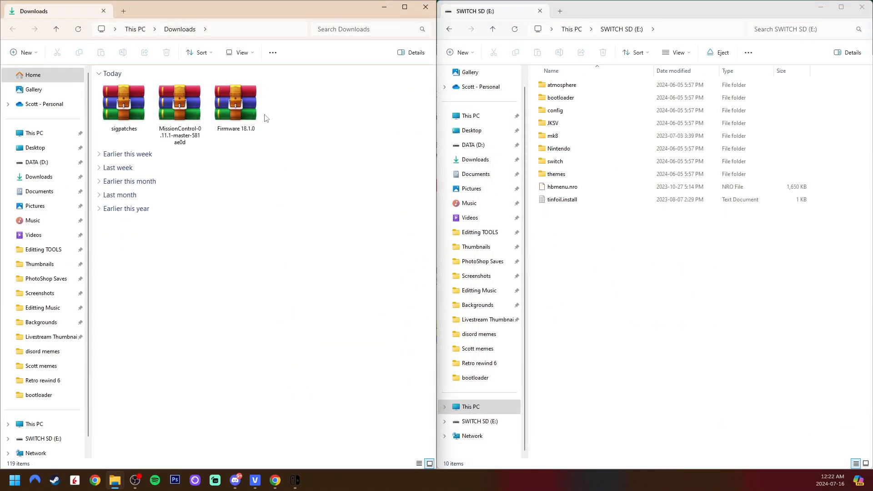
{"action": "mouse_move", "coordinate": [235, 102]}
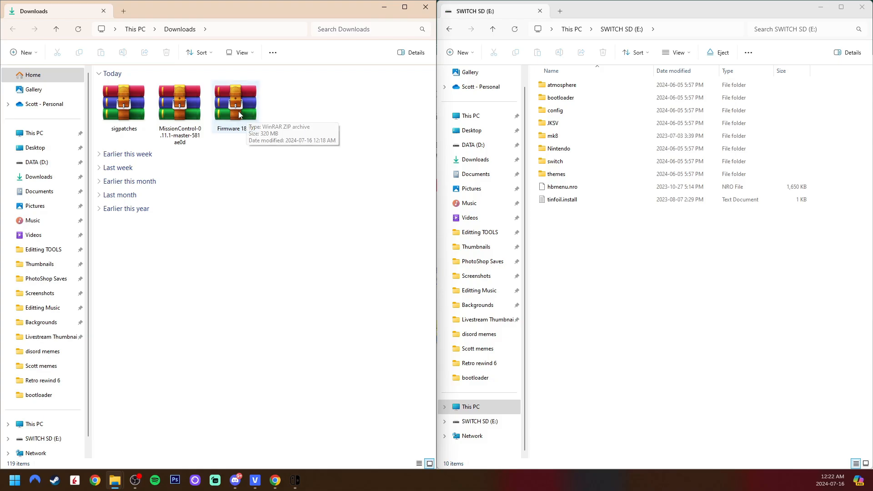
{"action": "double_click", "coordinate": [234, 102]}
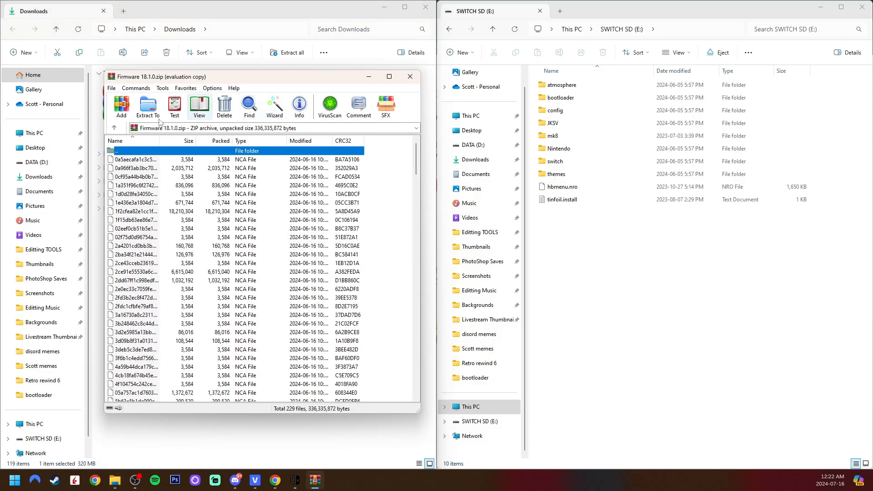
{"action": "mouse_move", "coordinate": [202, 188]}
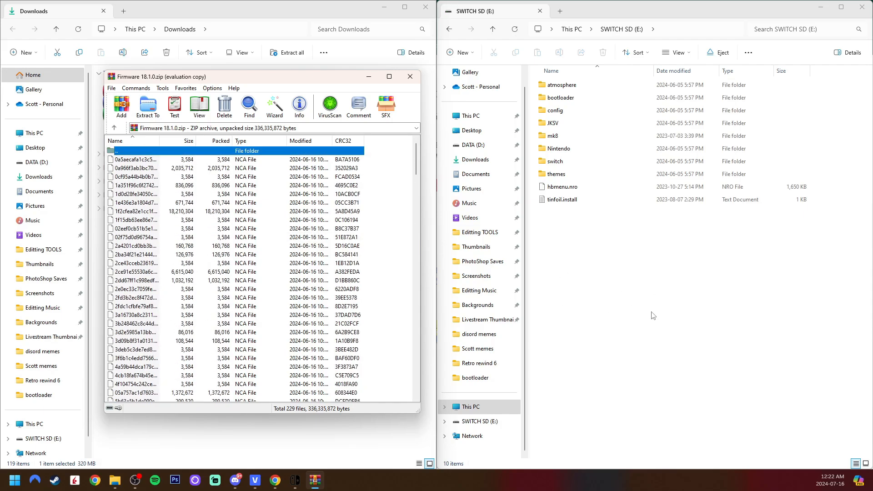
{"action": "right_click", "coordinate": [653, 315]}
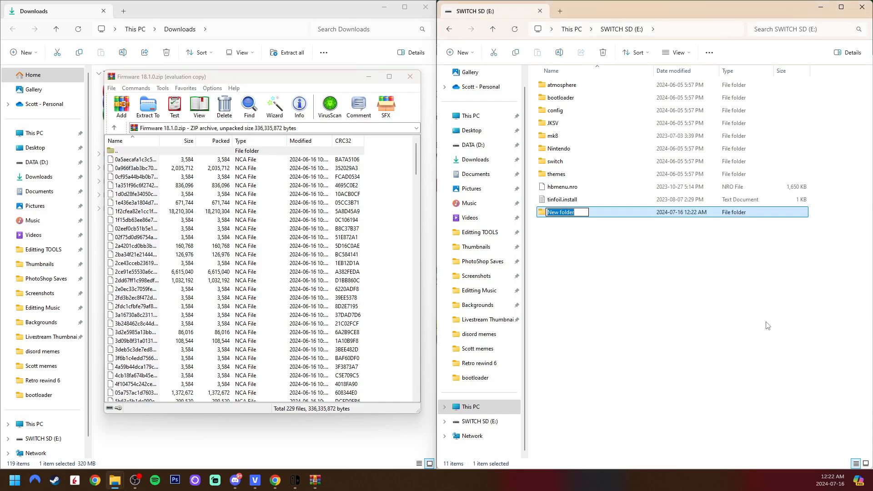
{"action": "type", "text": "Firmware 18.1.0"}
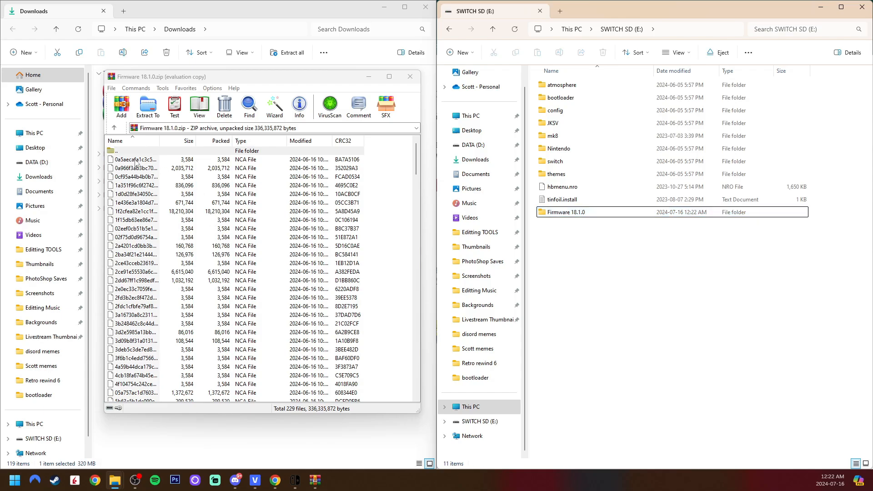
{"action": "left_click", "coordinate": [135, 159]}
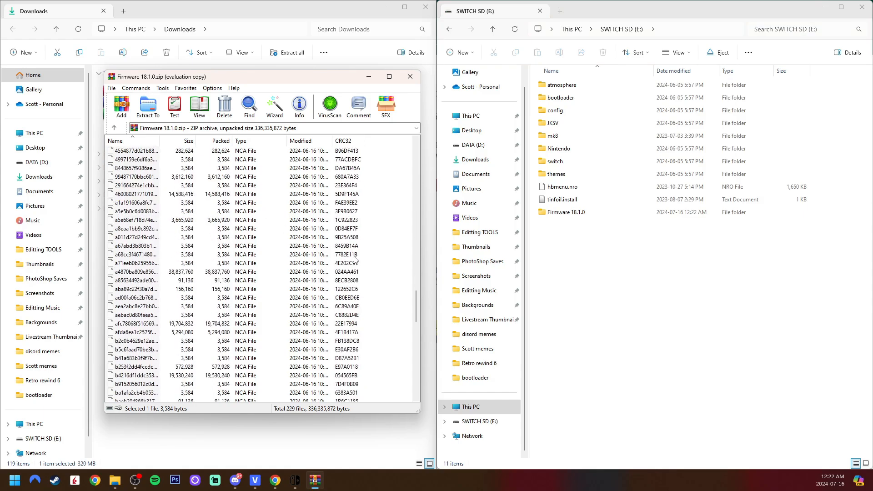
- Select all firmware files inside the archive for copying
{"action": "scroll", "scroll_direction": "down", "scroll_amount": 3}
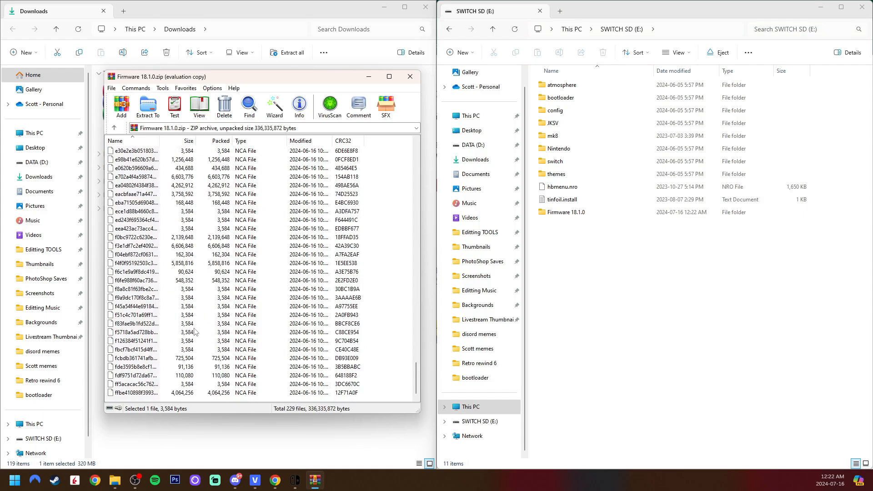
{"action": "key", "text": "ctrl+a"}
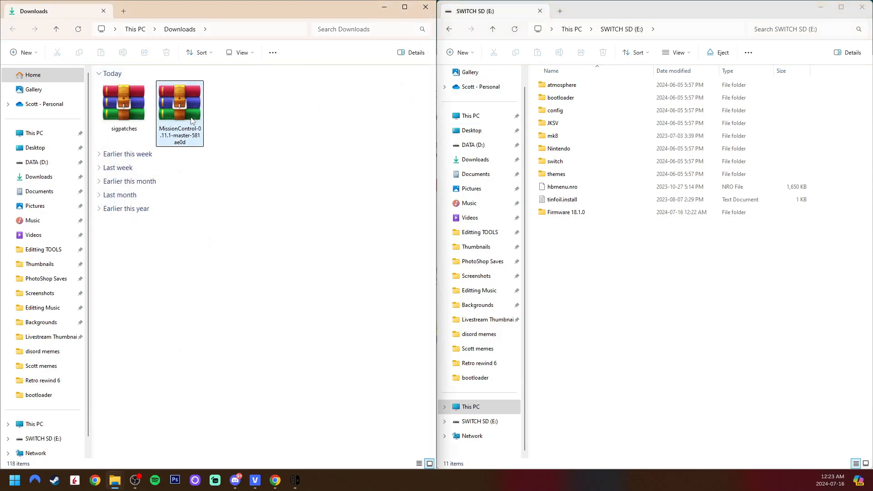
- Copy the Mission Control and sigpatches folders onto the SD card, replacing existing files
{"action": "double_click", "coordinate": [179, 102]}
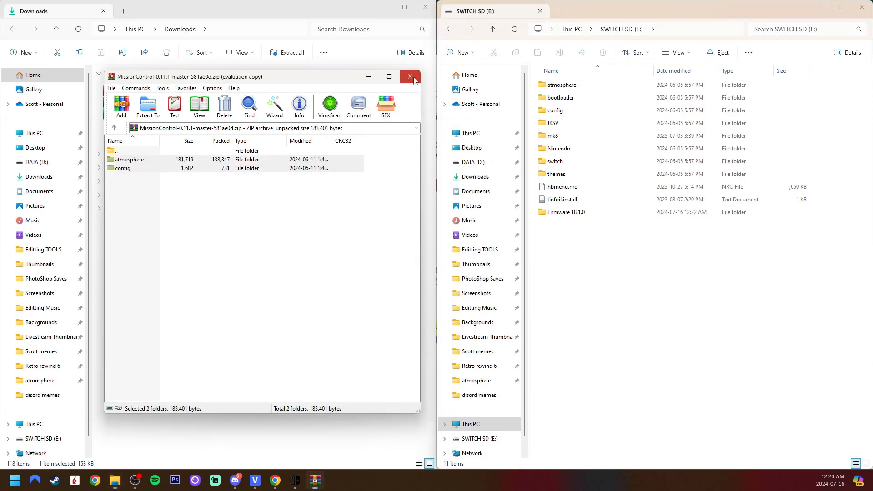
{"action": "left_click", "coordinate": [410, 77]}
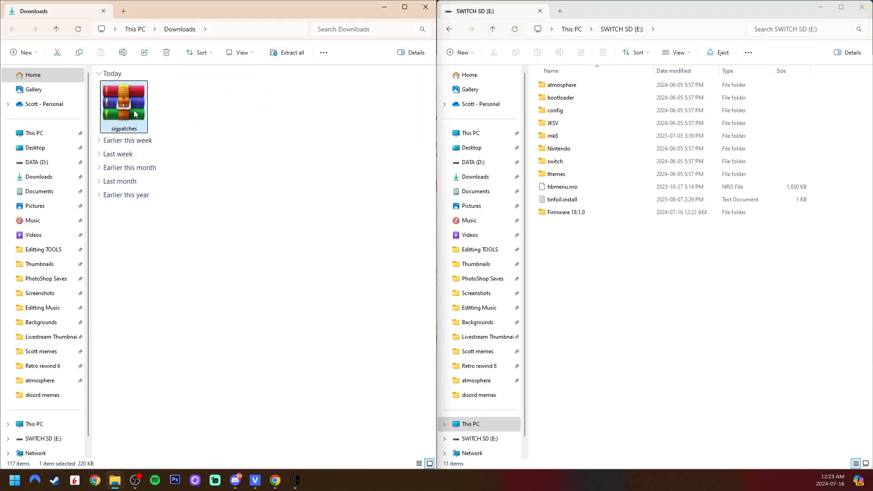
{"action": "double_click", "coordinate": [123, 105]}
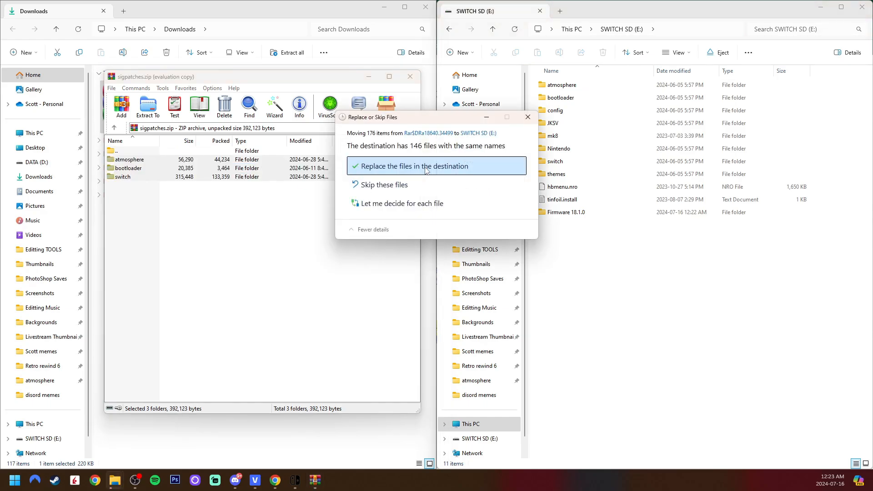
{"action": "left_click", "coordinate": [413, 165]}
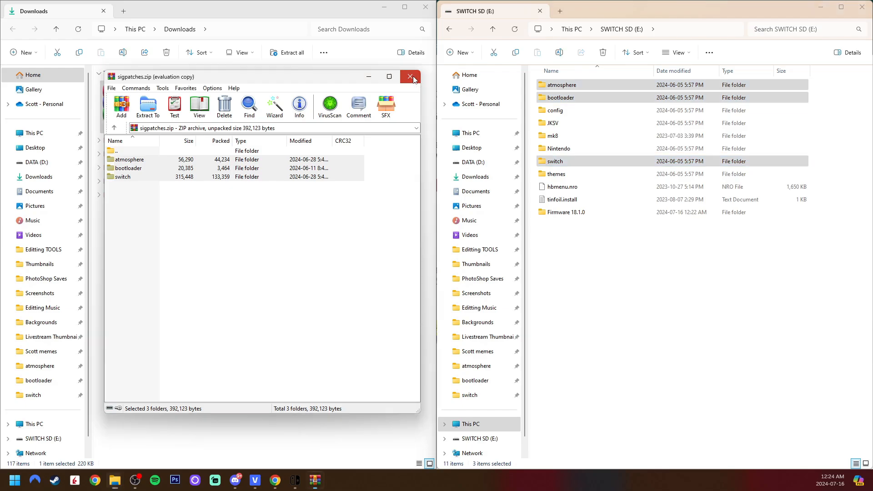
{"action": "left_click", "coordinate": [411, 76]}
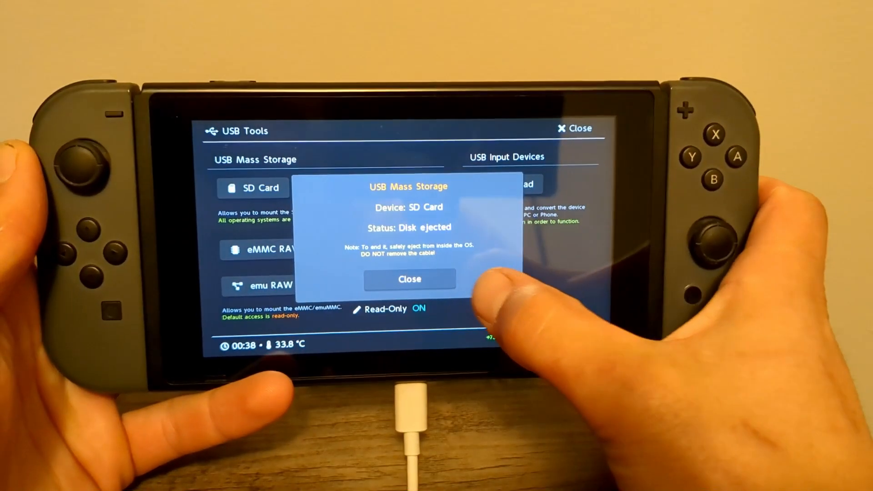
- Close USB Mass Storage and launch the boot entry that starts Daybreak
{"action": "left_click", "coordinate": [409, 279]}
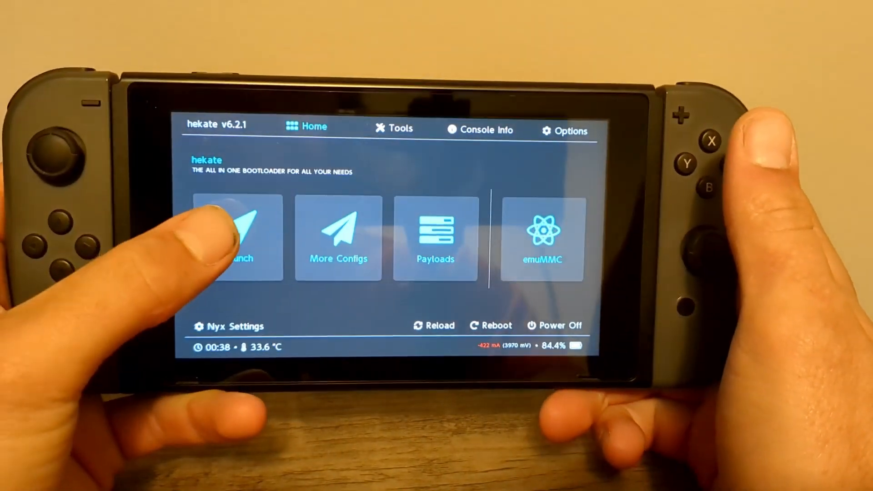
{"action": "left_click", "coordinate": [237, 239]}
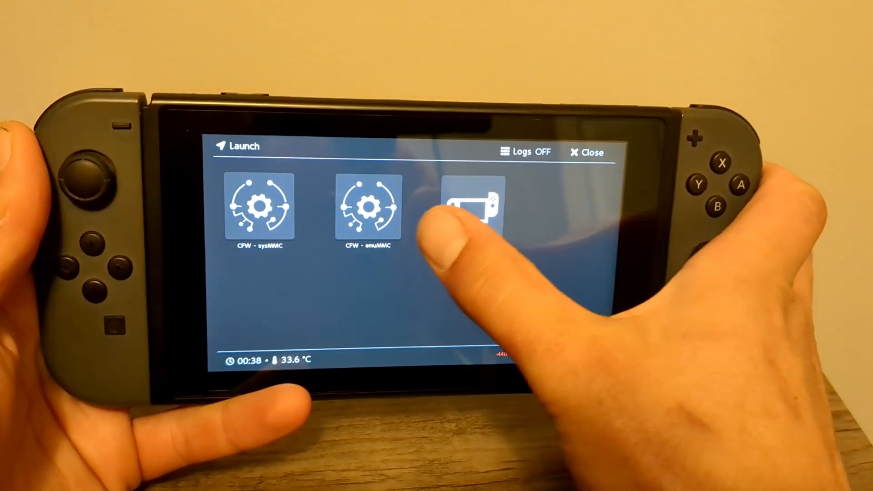
{"action": "left_click", "coordinate": [473, 209]}
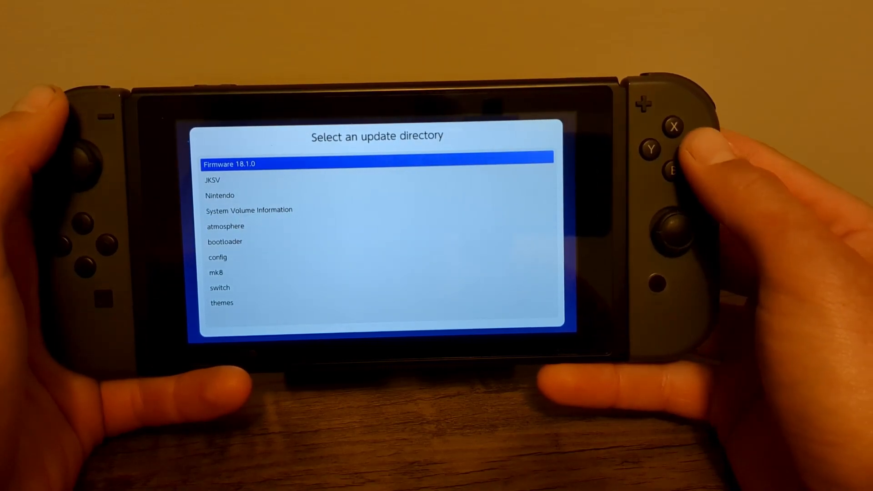
- Install Firmware 18.1.0 with Preserve settings and FAT32 + exFAT drivers, then reboot
{"action": "key", "text": "A"}
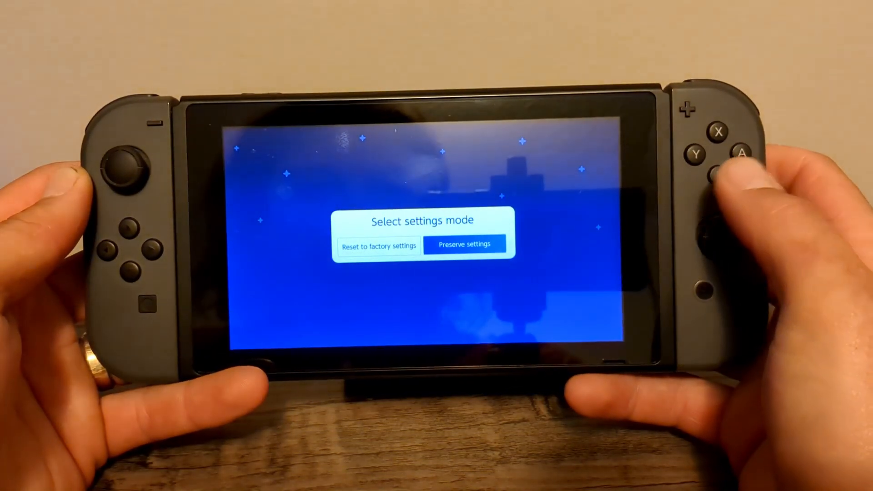
{"action": "left_click", "coordinate": [472, 251]}
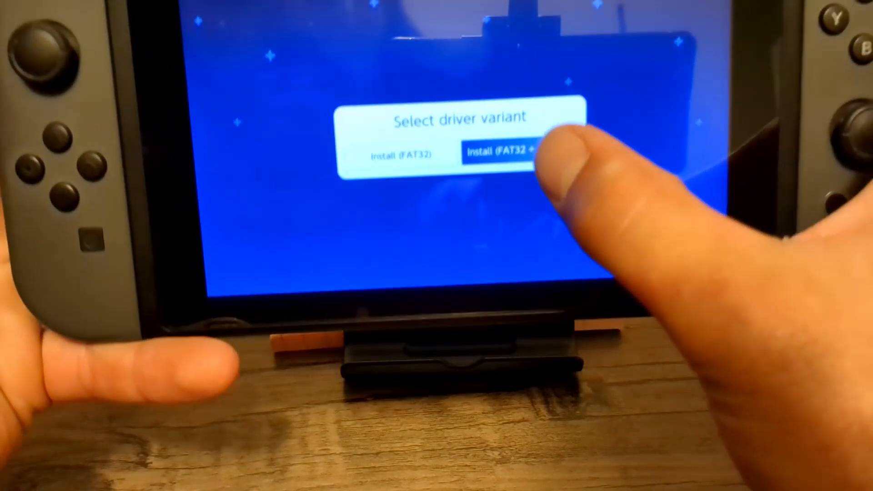
{"action": "left_click", "coordinate": [504, 155]}
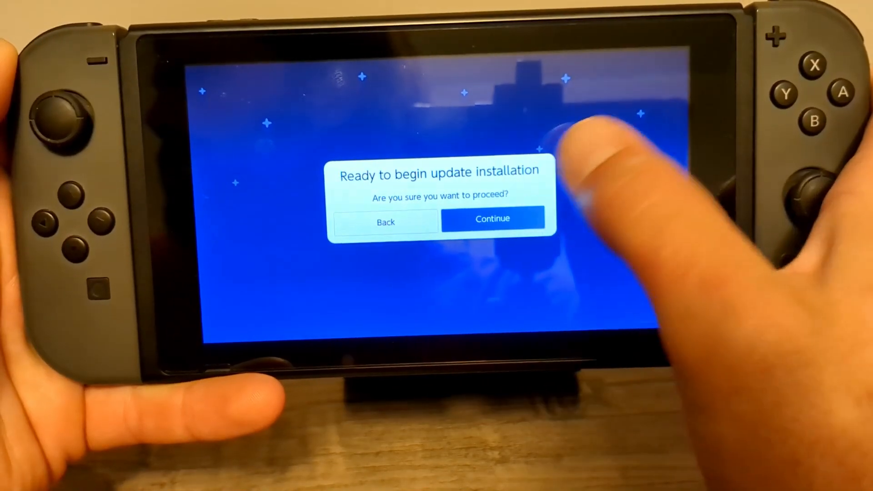
{"action": "left_click", "coordinate": [491, 218]}
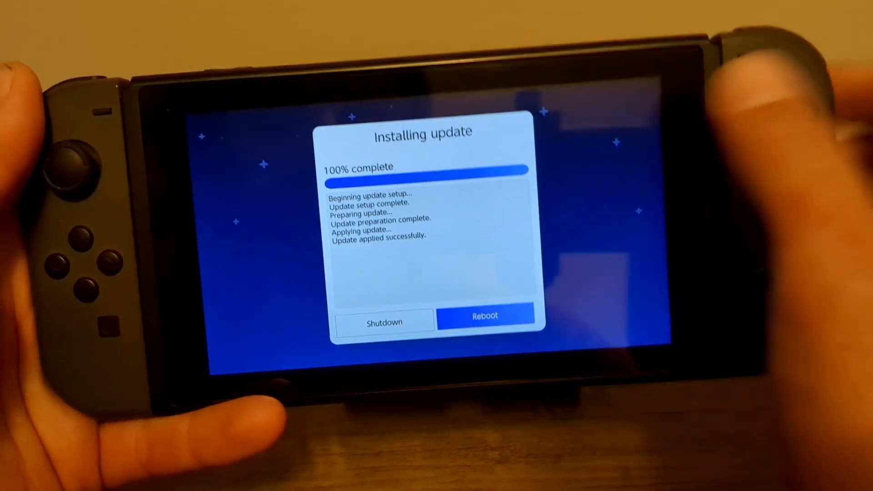
{"action": "left_click", "coordinate": [483, 315]}
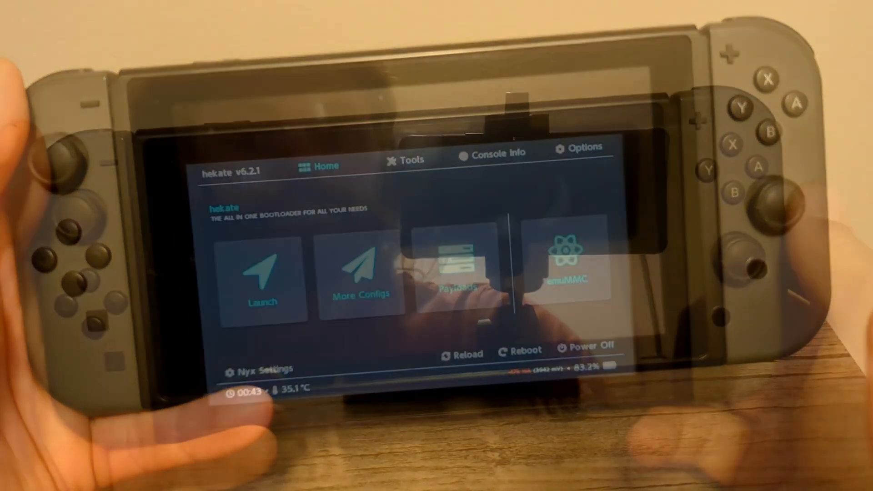